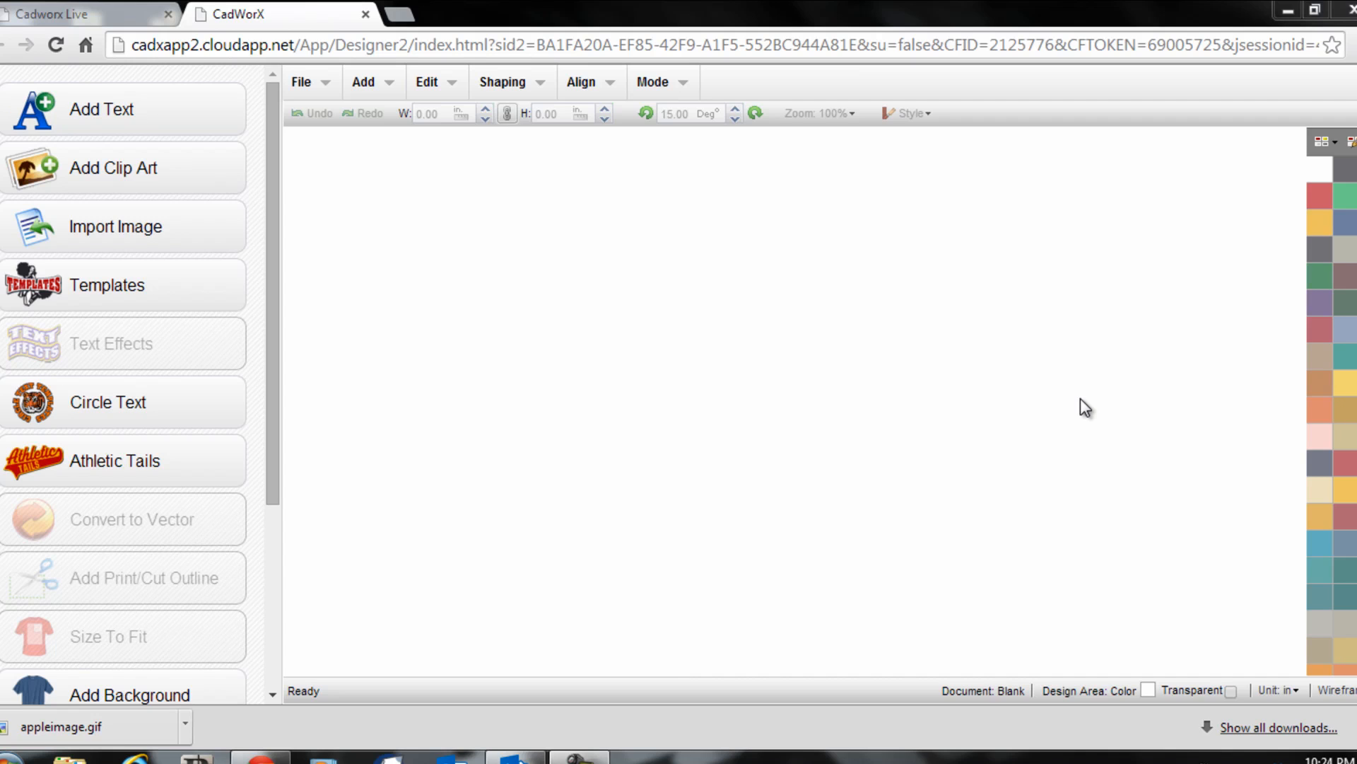
{"action": "mouse_move", "coordinate": [687, 295]}
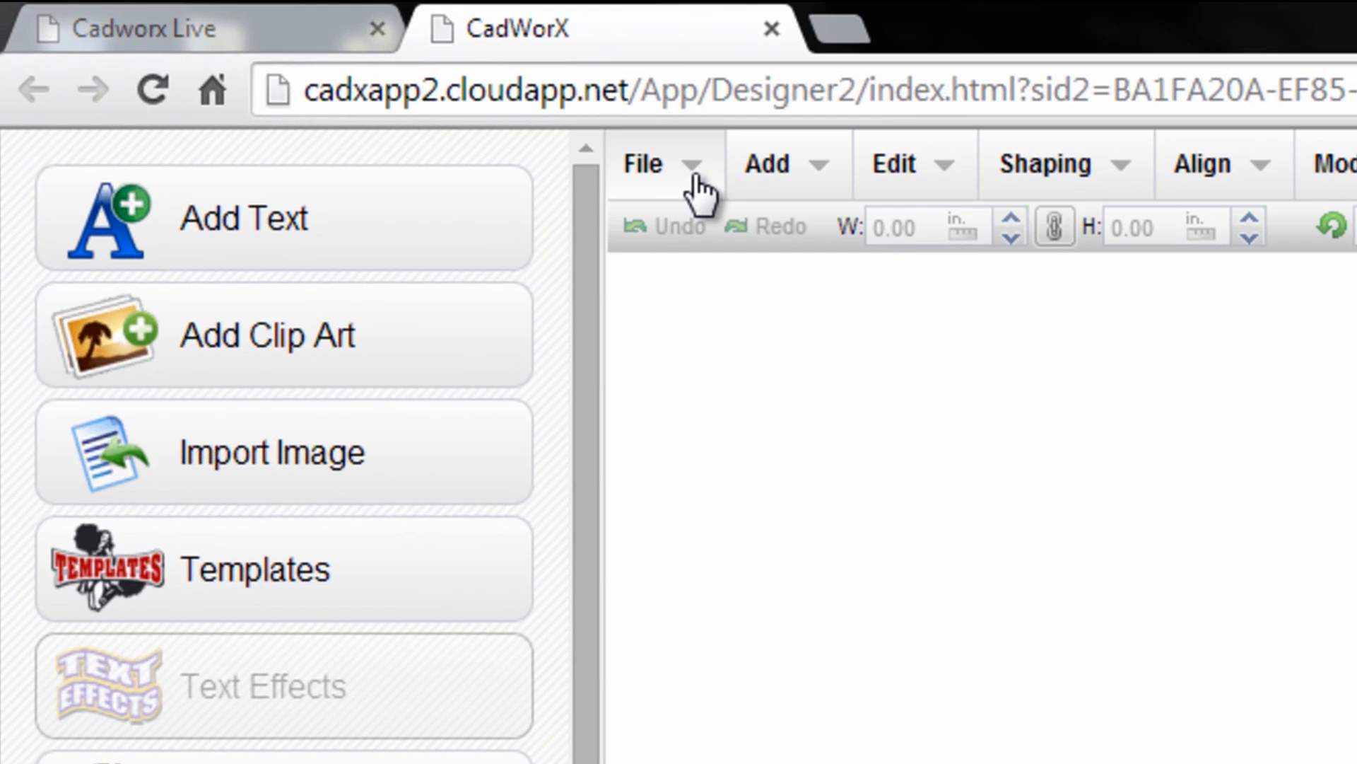
Step: Start Import & Vectorize from the File menu and browse for a picture file
{"action": "left_click", "coordinate": [645, 164]}
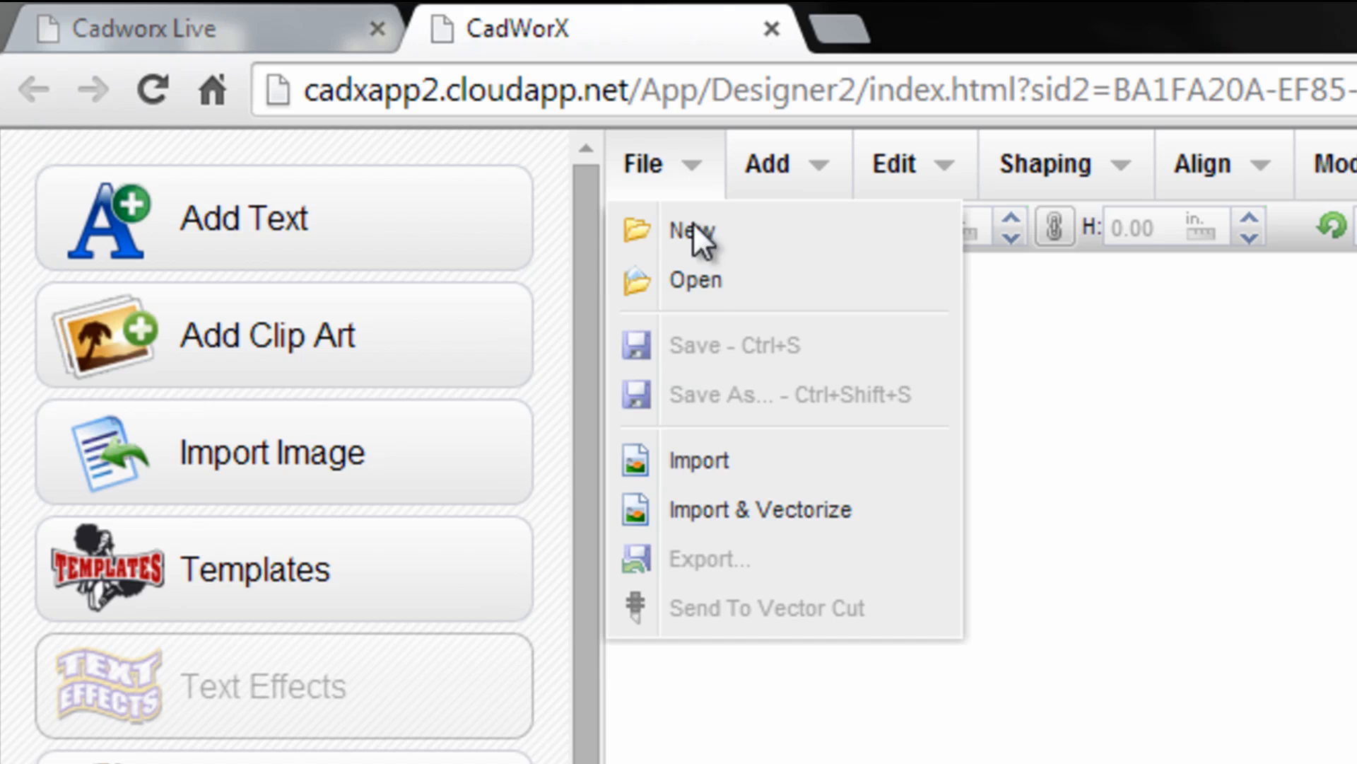
{"action": "mouse_move", "coordinate": [760, 509]}
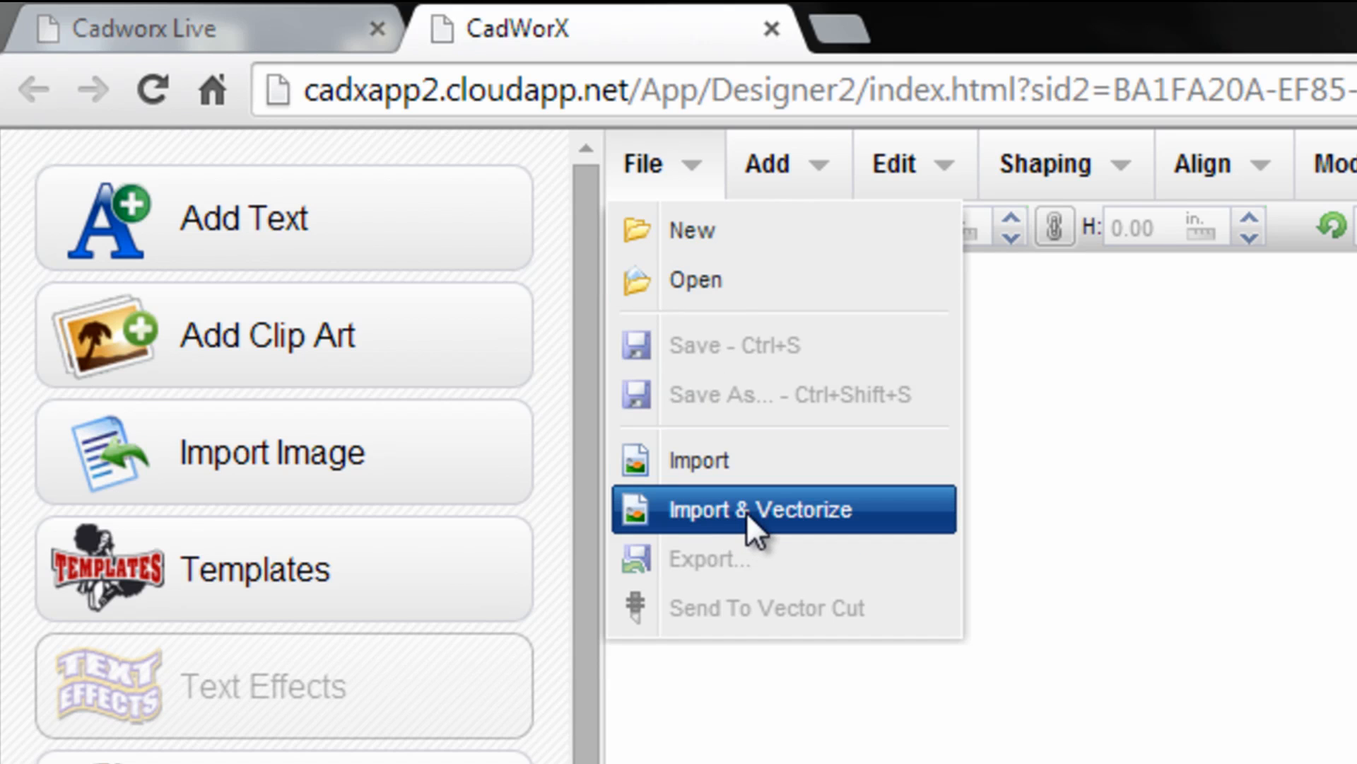
{"action": "left_click", "coordinate": [761, 509]}
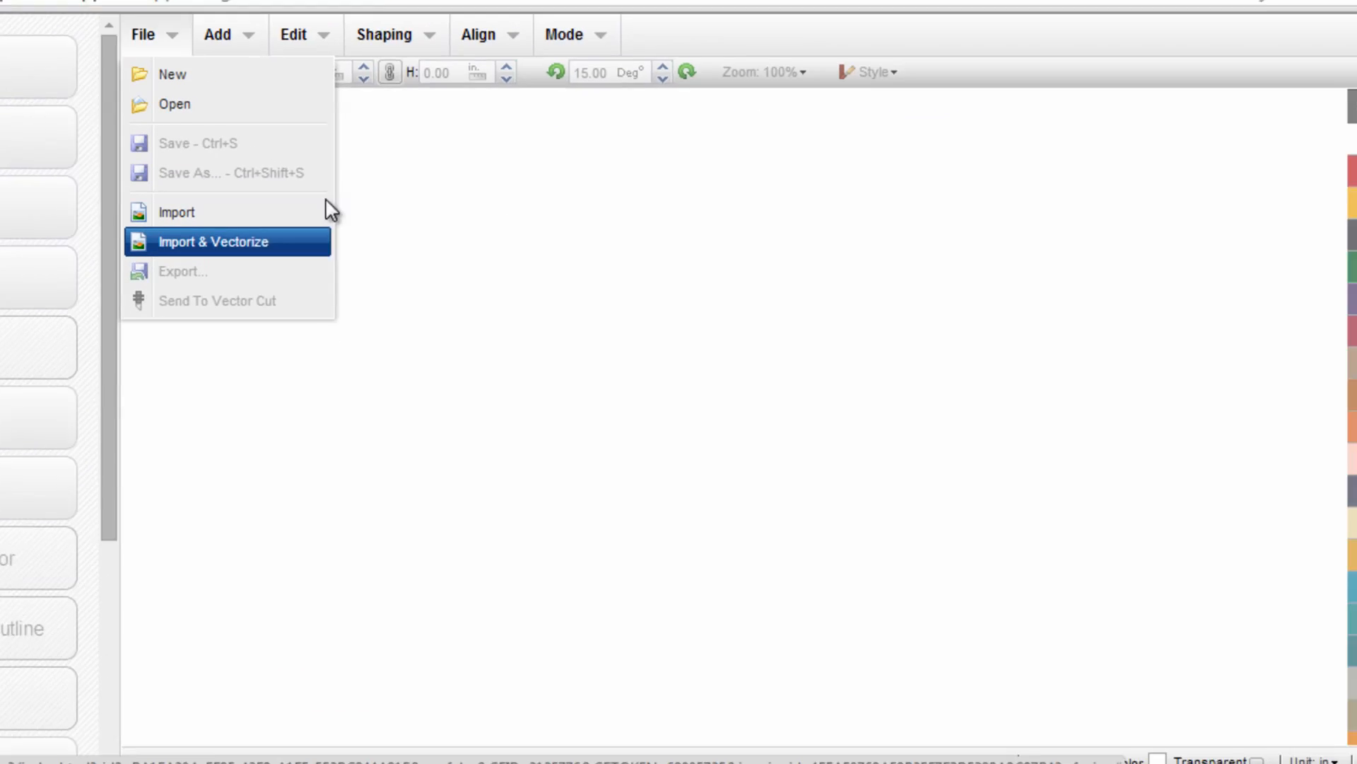
{"action": "left_click", "coordinate": [218, 242]}
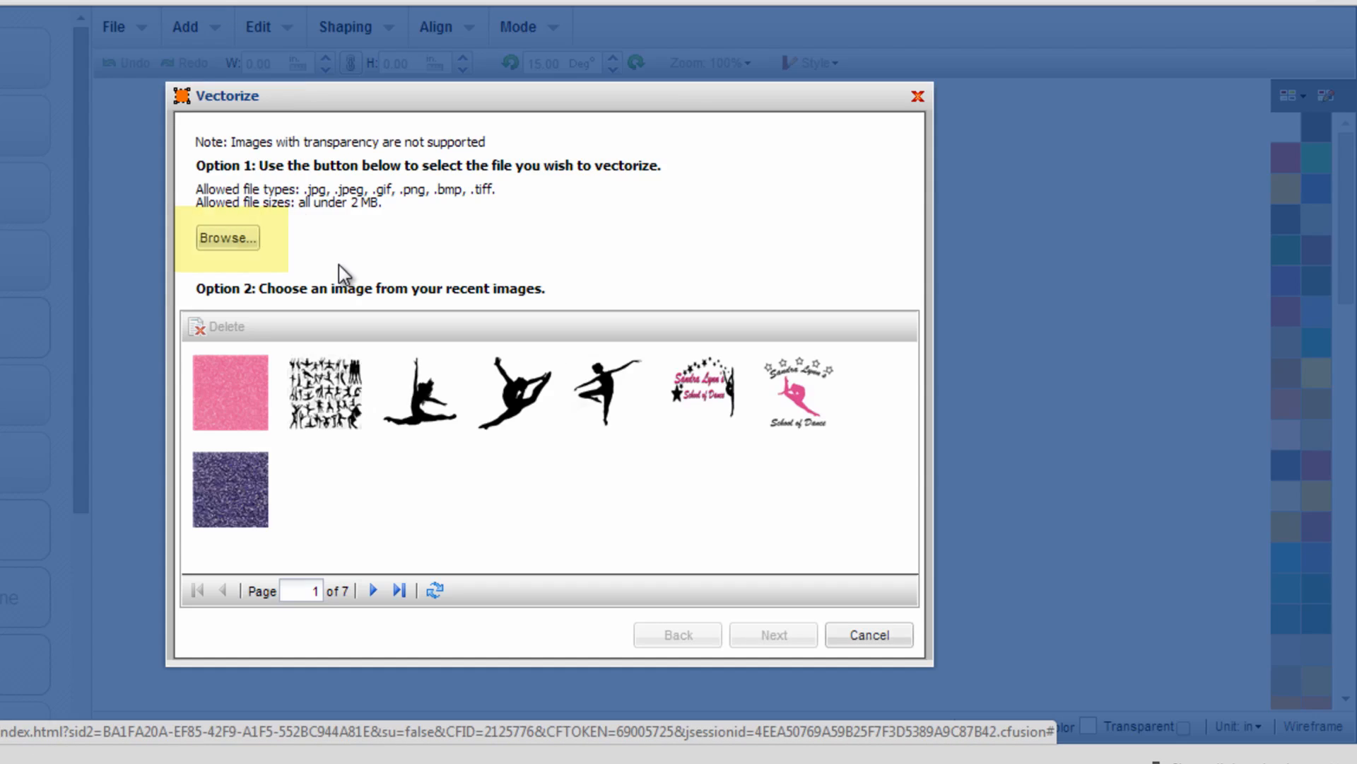
{"action": "left_click", "coordinate": [226, 237]}
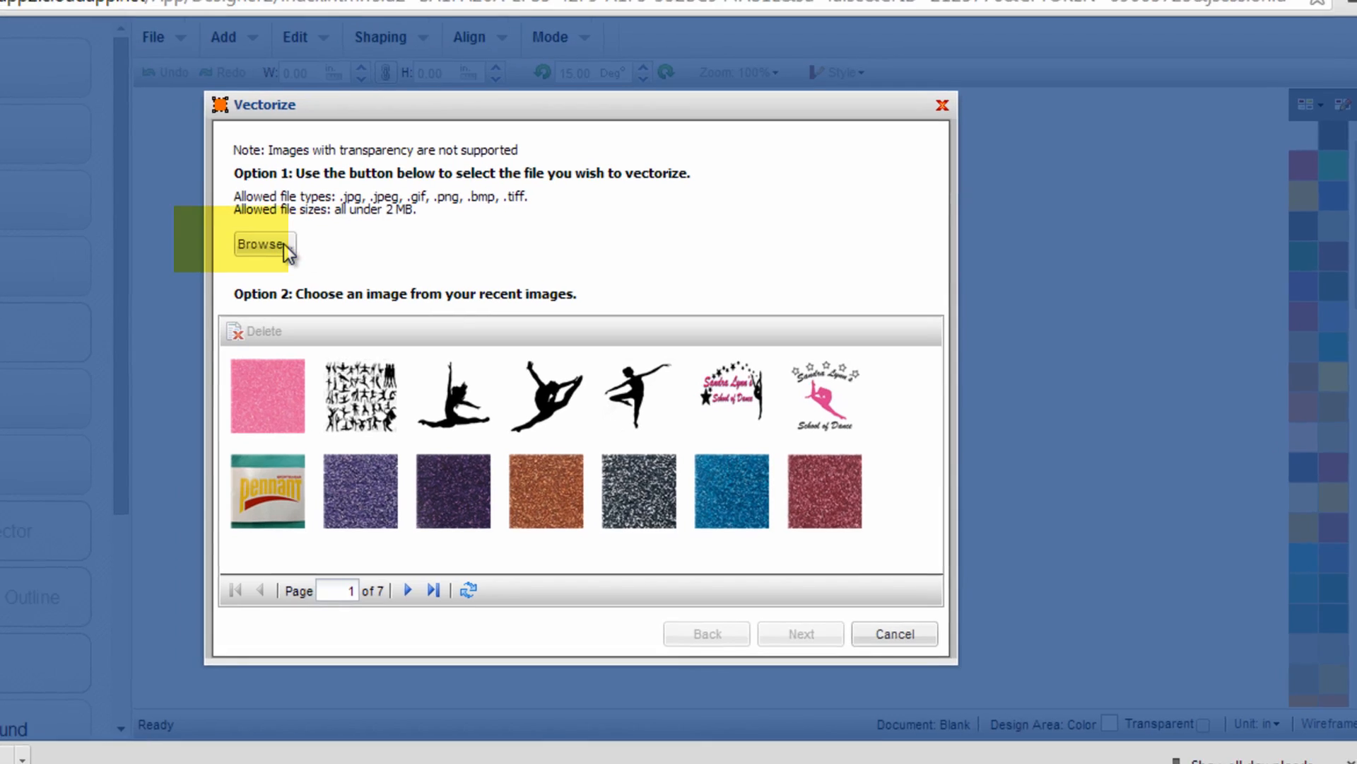
{"action": "left_click", "coordinate": [264, 244]}
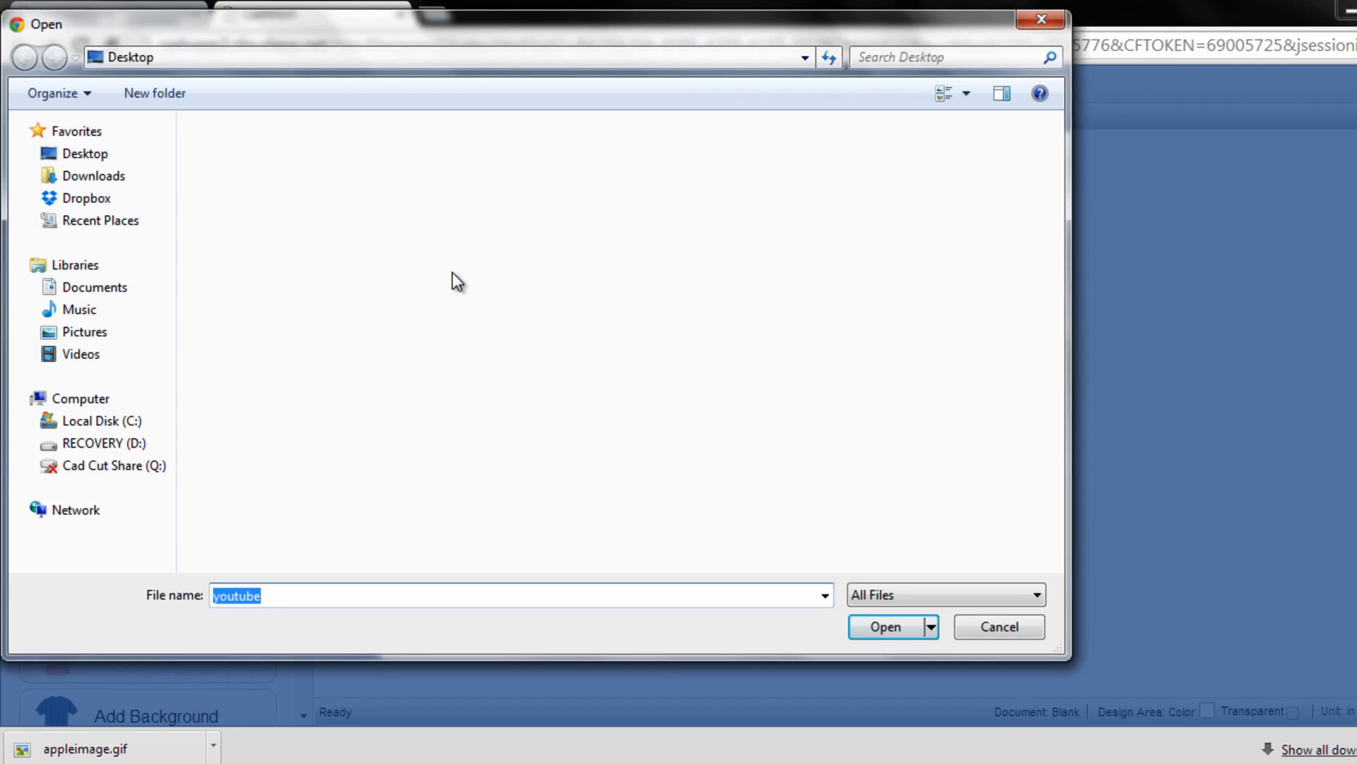
{"action": "mouse_move", "coordinate": [442, 280]}
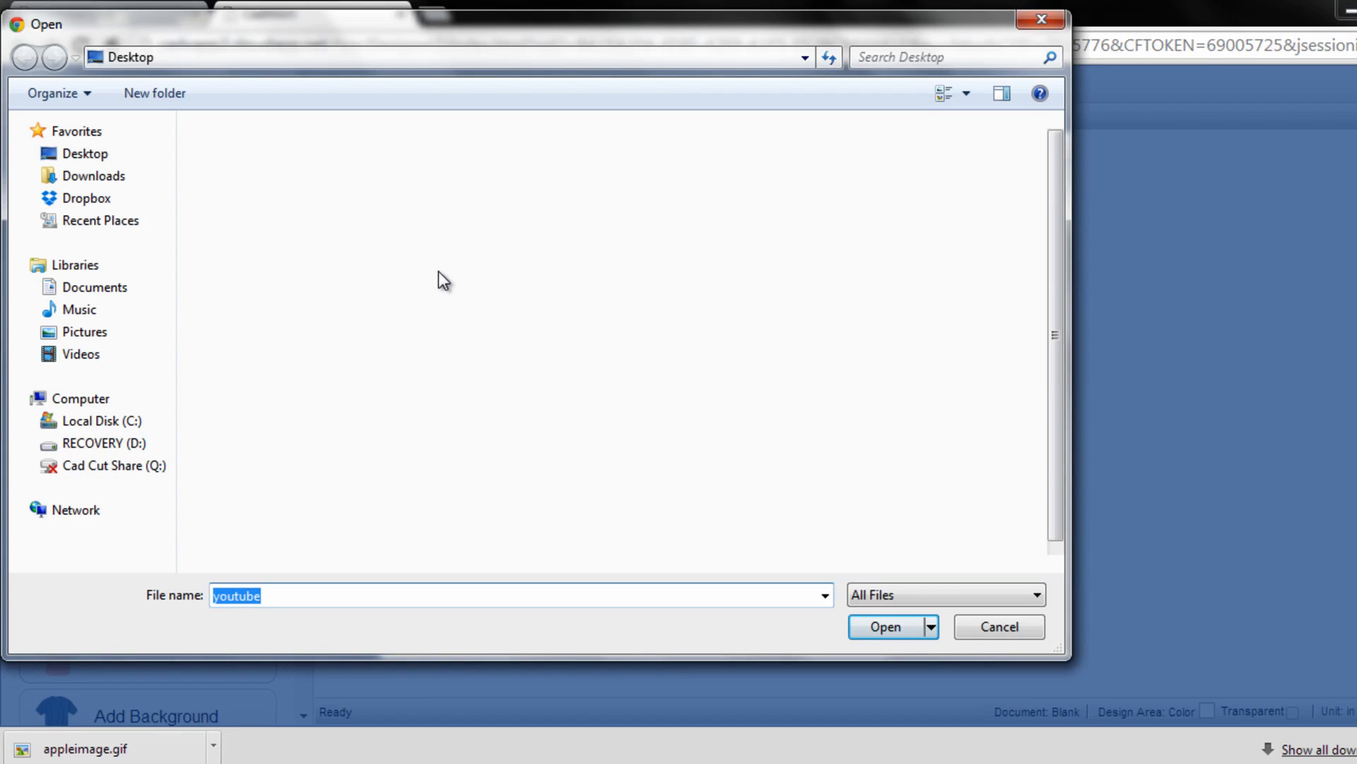
{"action": "mouse_move", "coordinate": [364, 264]}
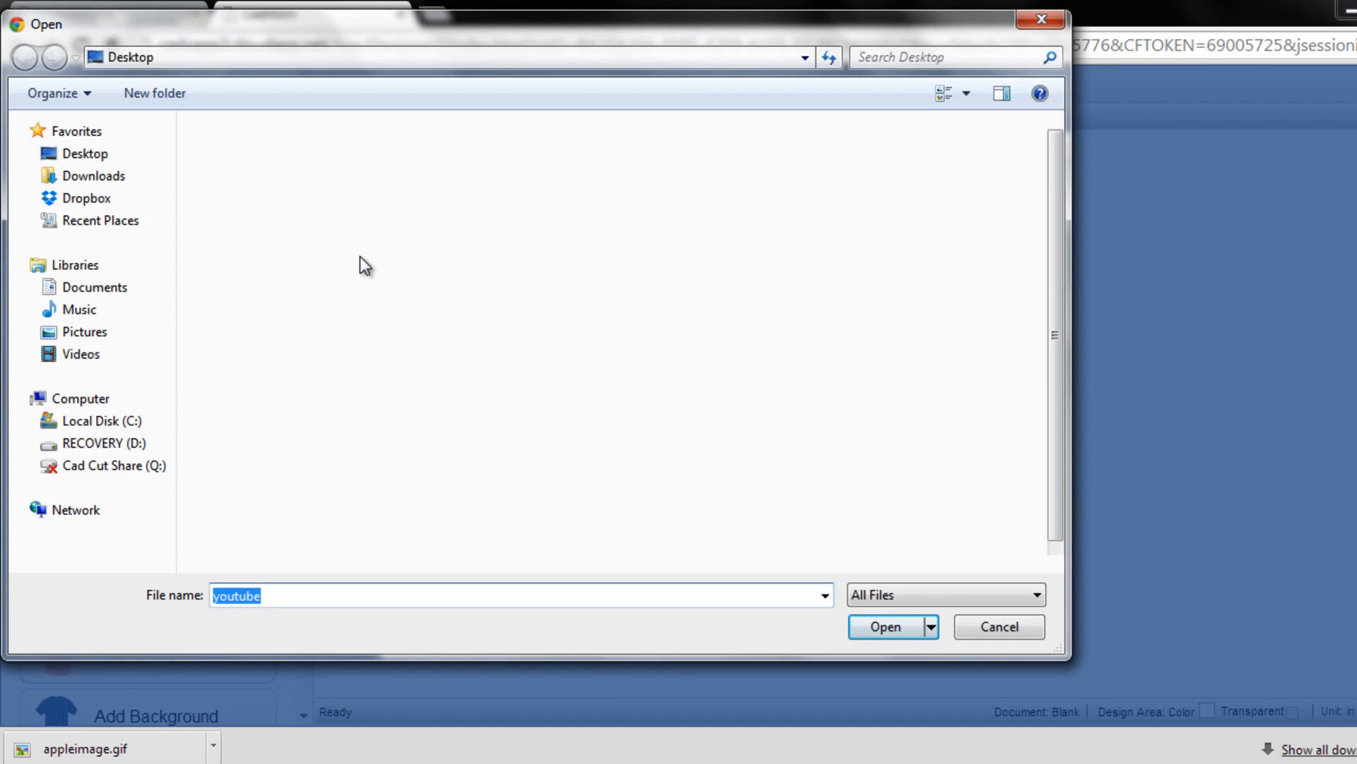
{"action": "mouse_move", "coordinate": [104, 168]}
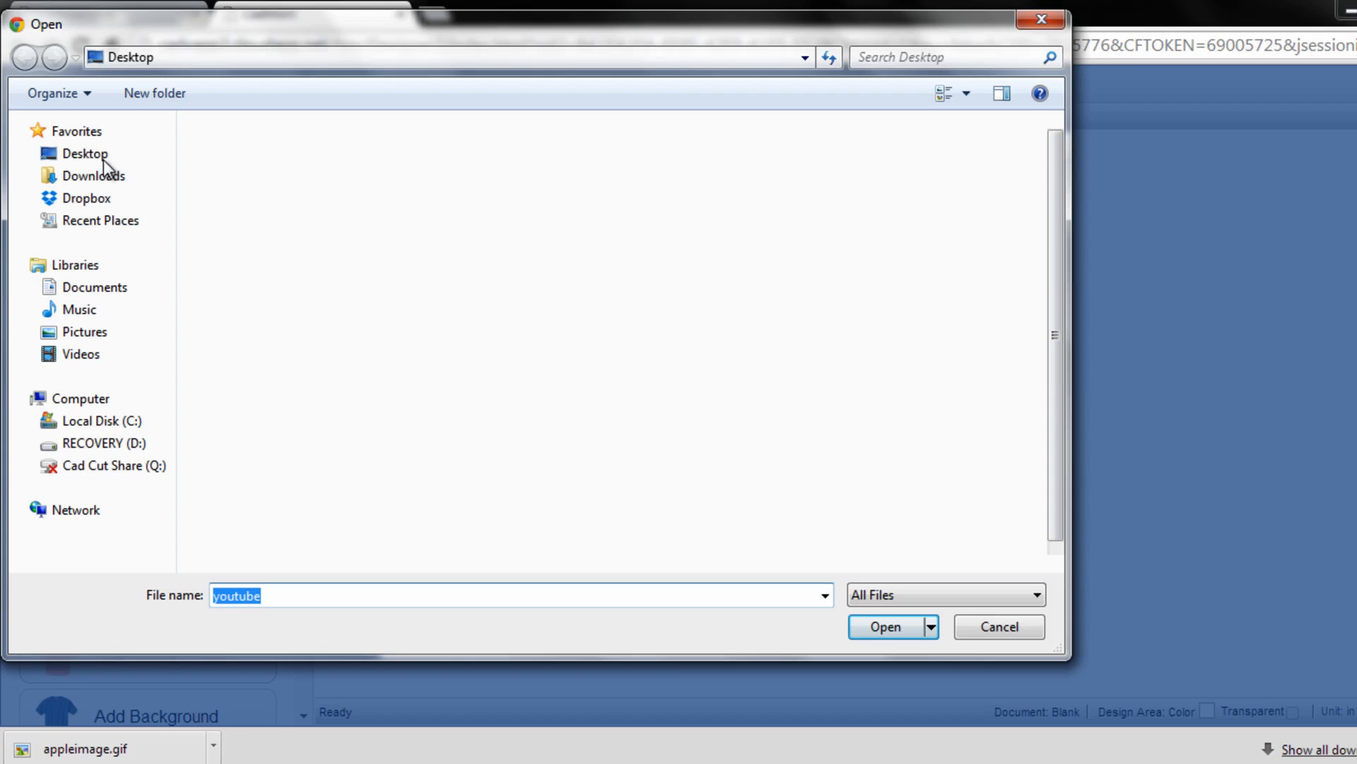
Step: Select the appleimage GIF from the Desktop and open it for vectorizing
{"action": "left_click", "coordinate": [83, 152]}
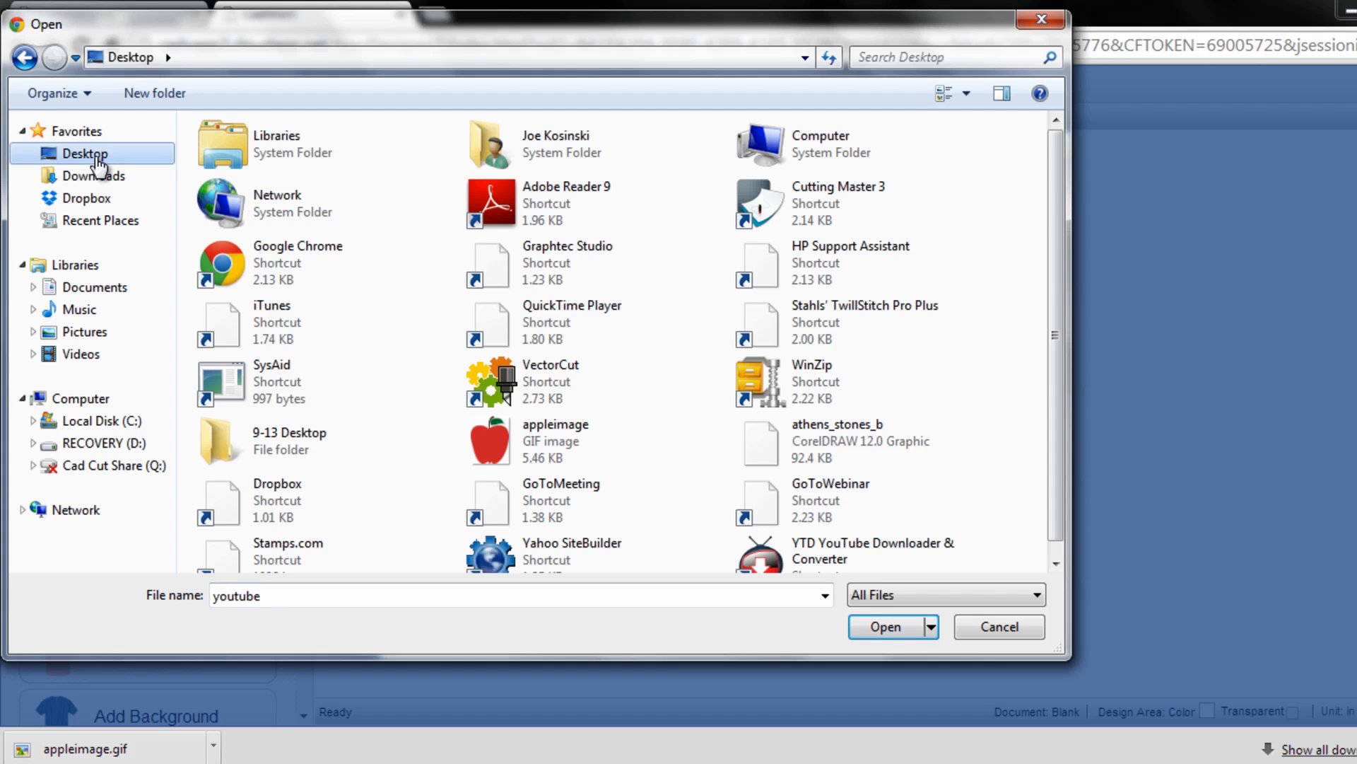
{"action": "left_click", "coordinate": [554, 433]}
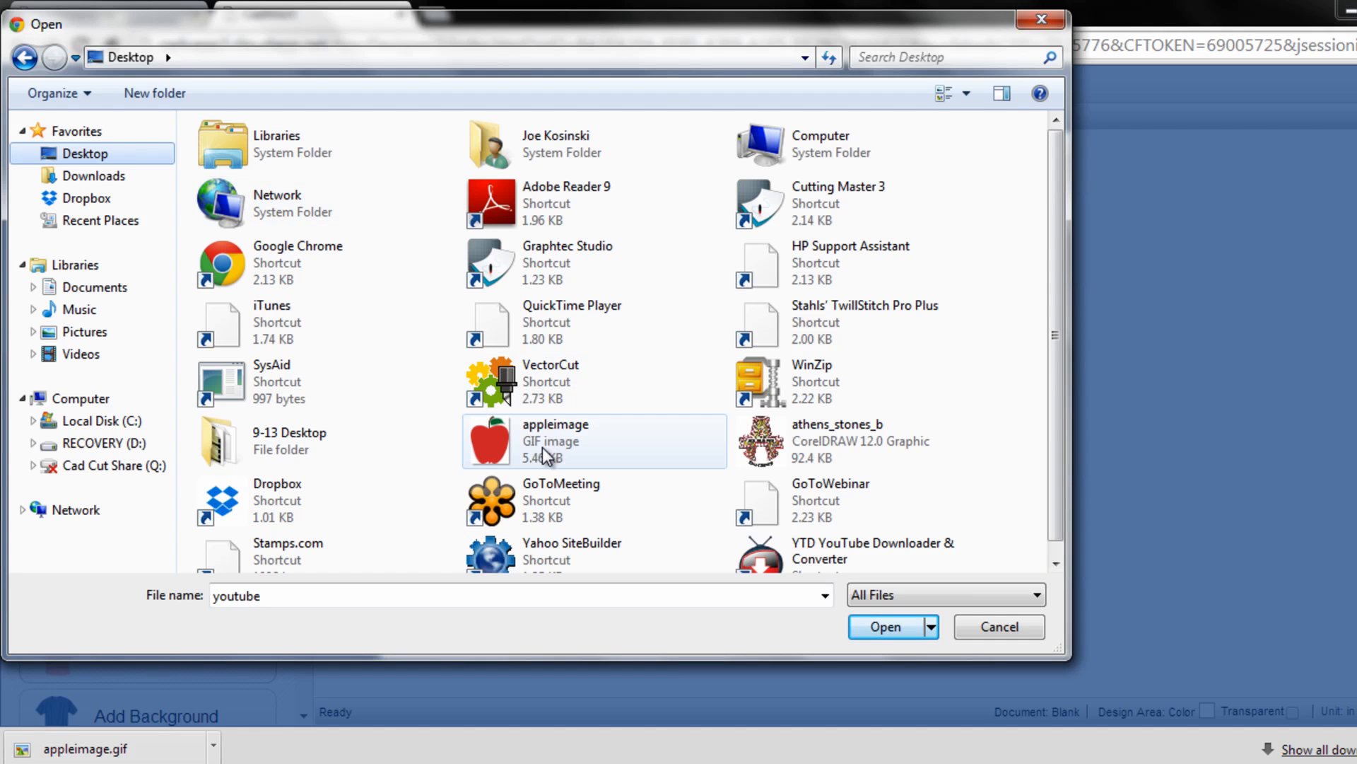
{"action": "mouse_move", "coordinate": [537, 450]}
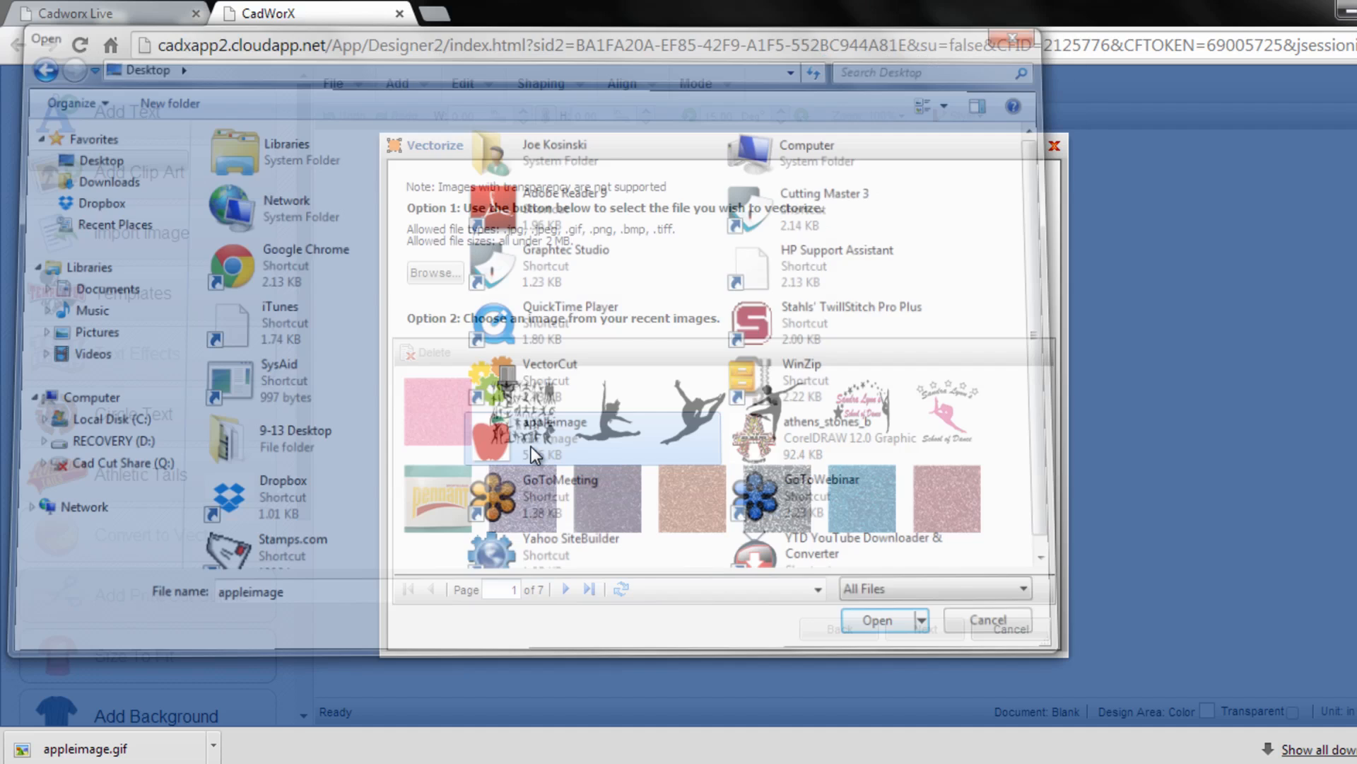
{"action": "left_click", "coordinate": [876, 619]}
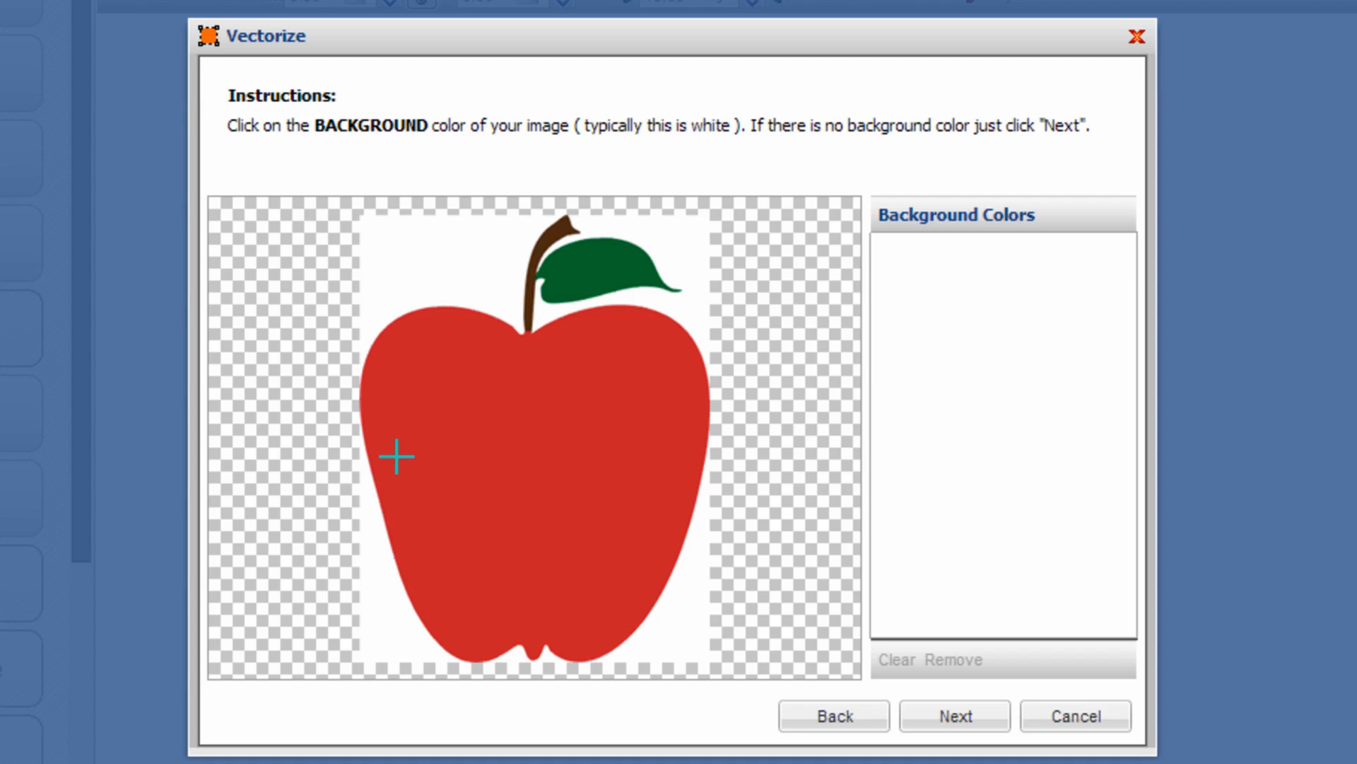
{"action": "mouse_move", "coordinate": [390, 374]}
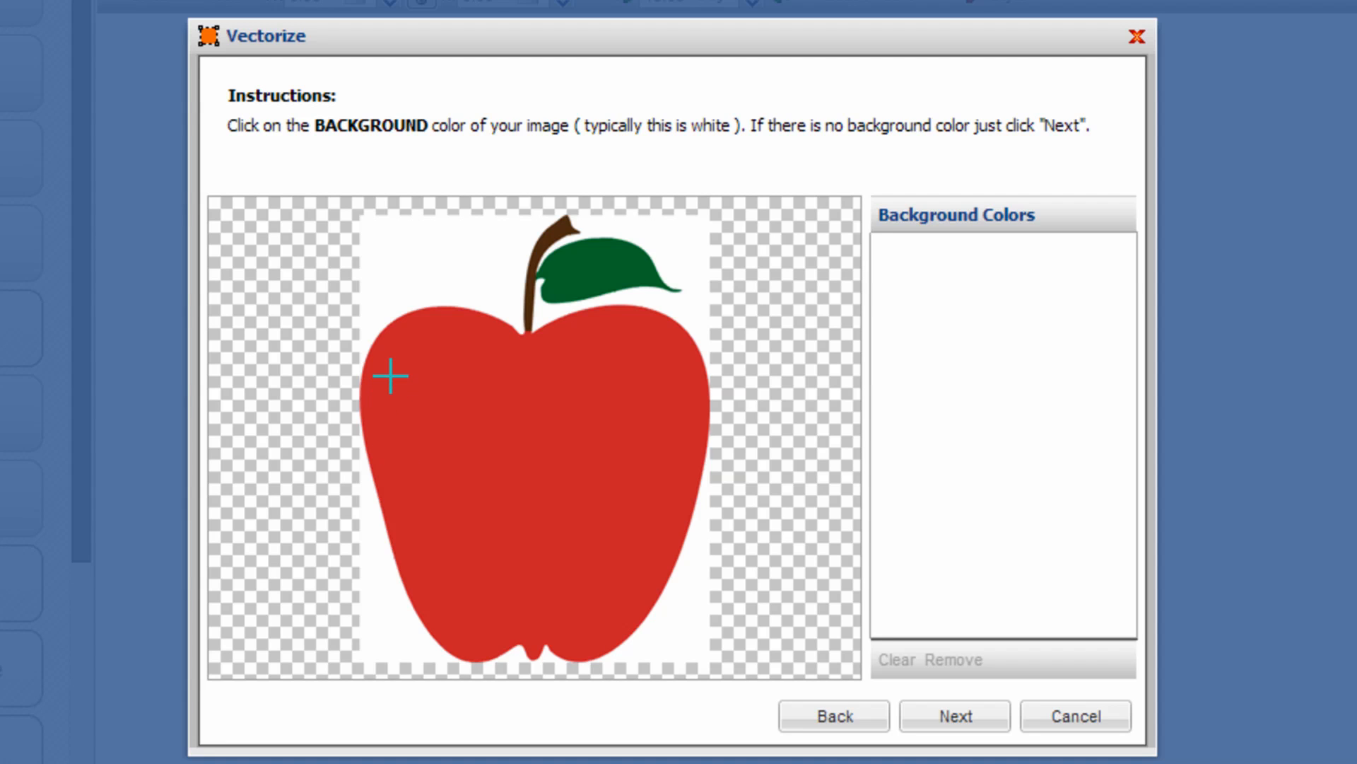
{"action": "mouse_move", "coordinate": [401, 275]}
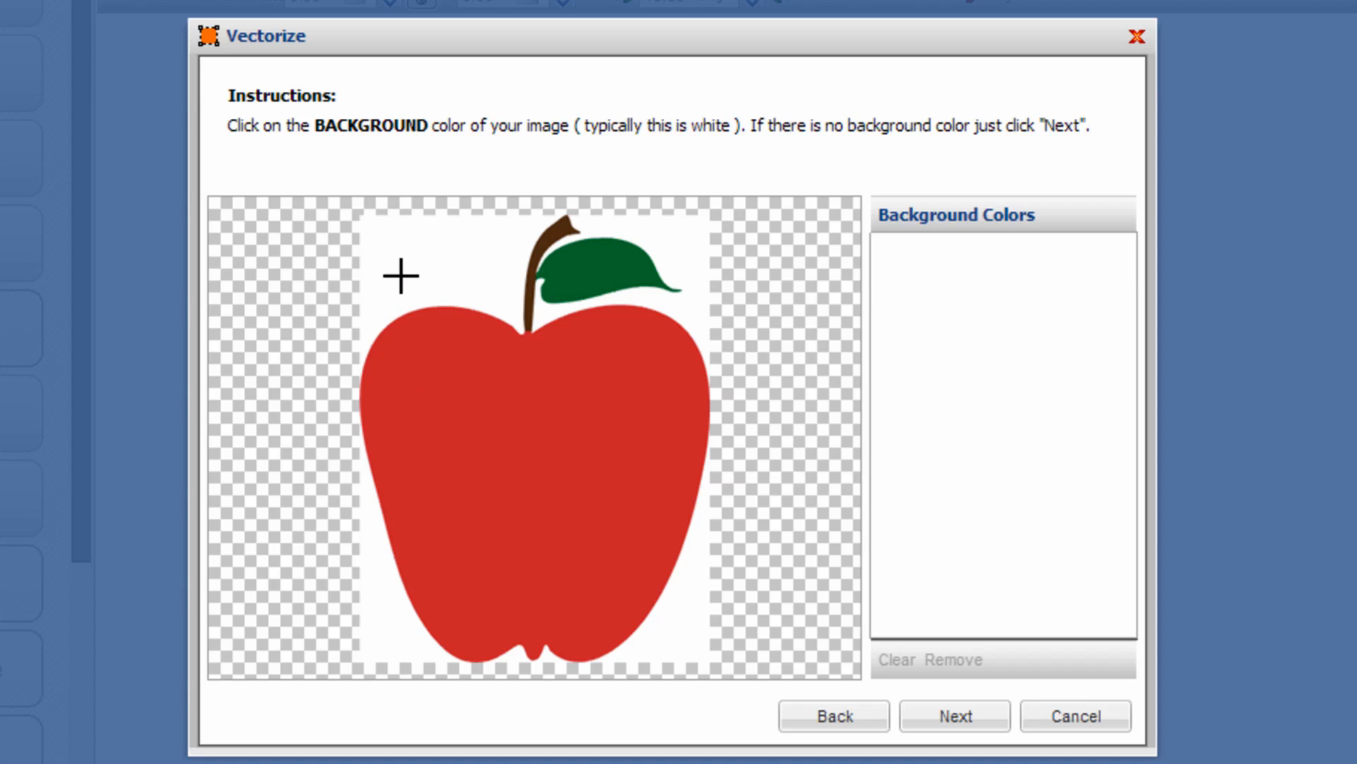
Step: Mark the white surroundings of the apple as the background colour and continue
{"action": "left_click", "coordinate": [402, 276]}
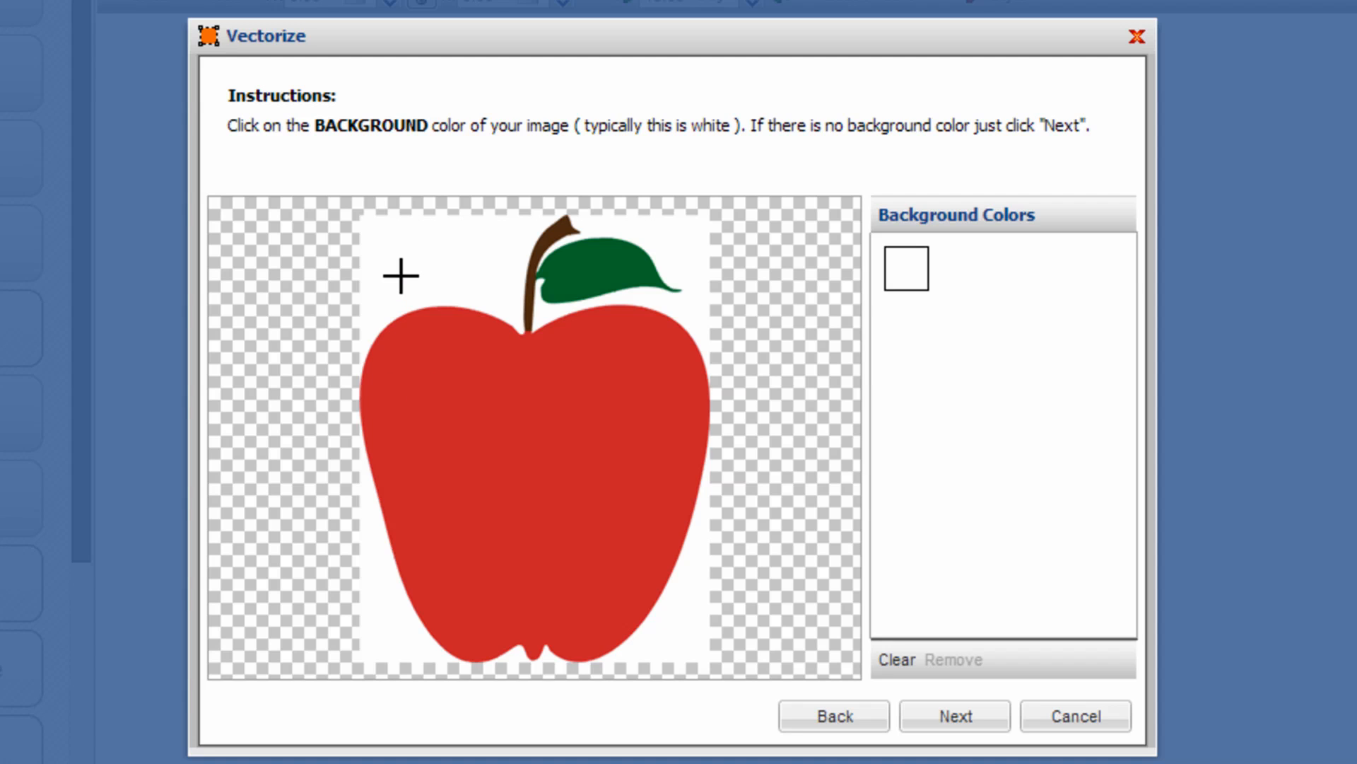
{"action": "mouse_move", "coordinate": [873, 648]}
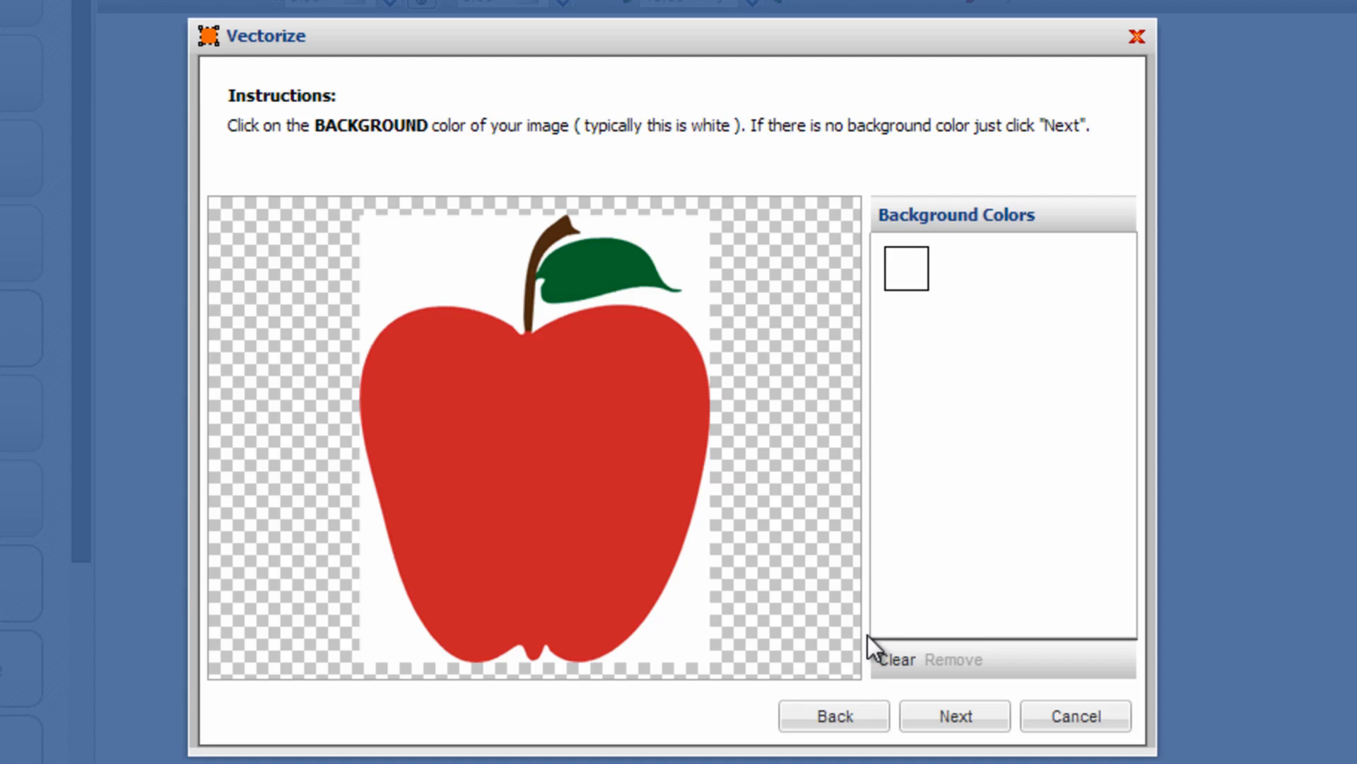
{"action": "mouse_move", "coordinate": [954, 716]}
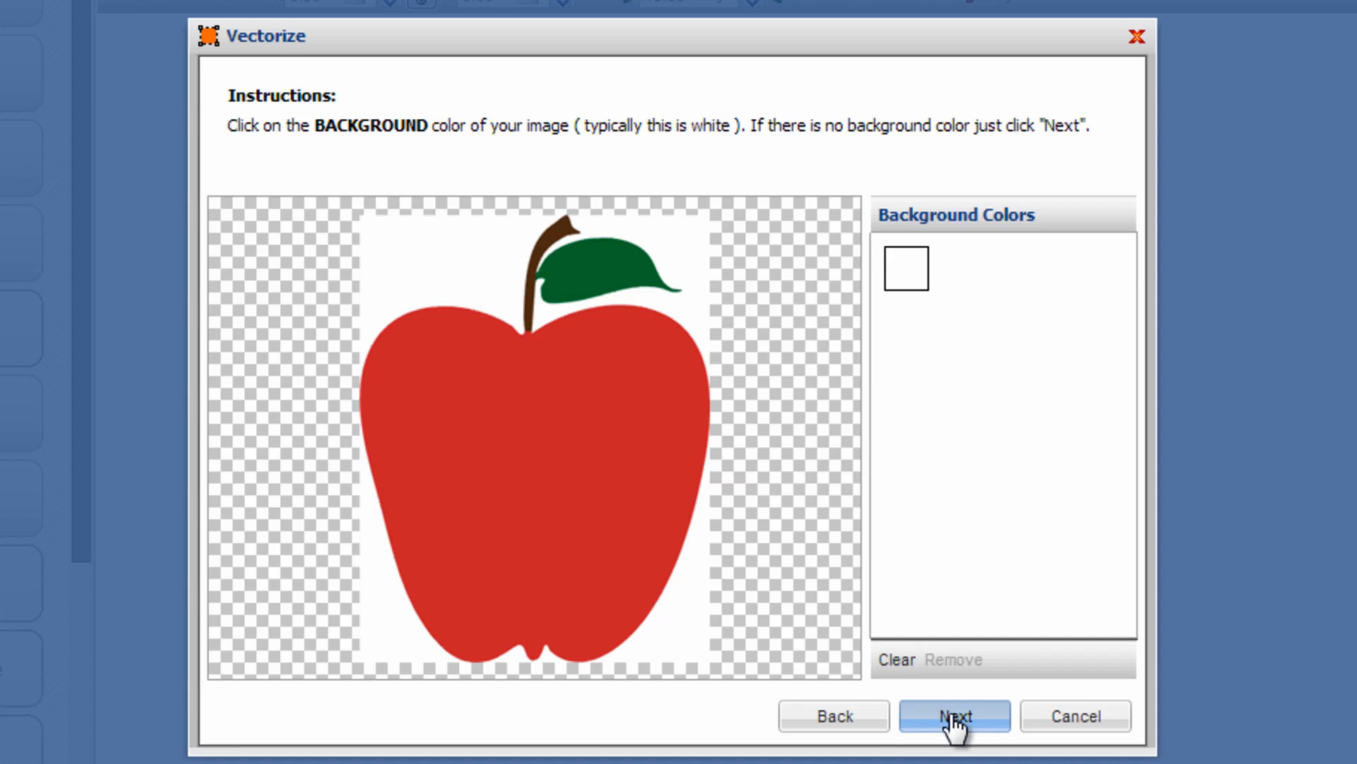
{"action": "left_click", "coordinate": [955, 716]}
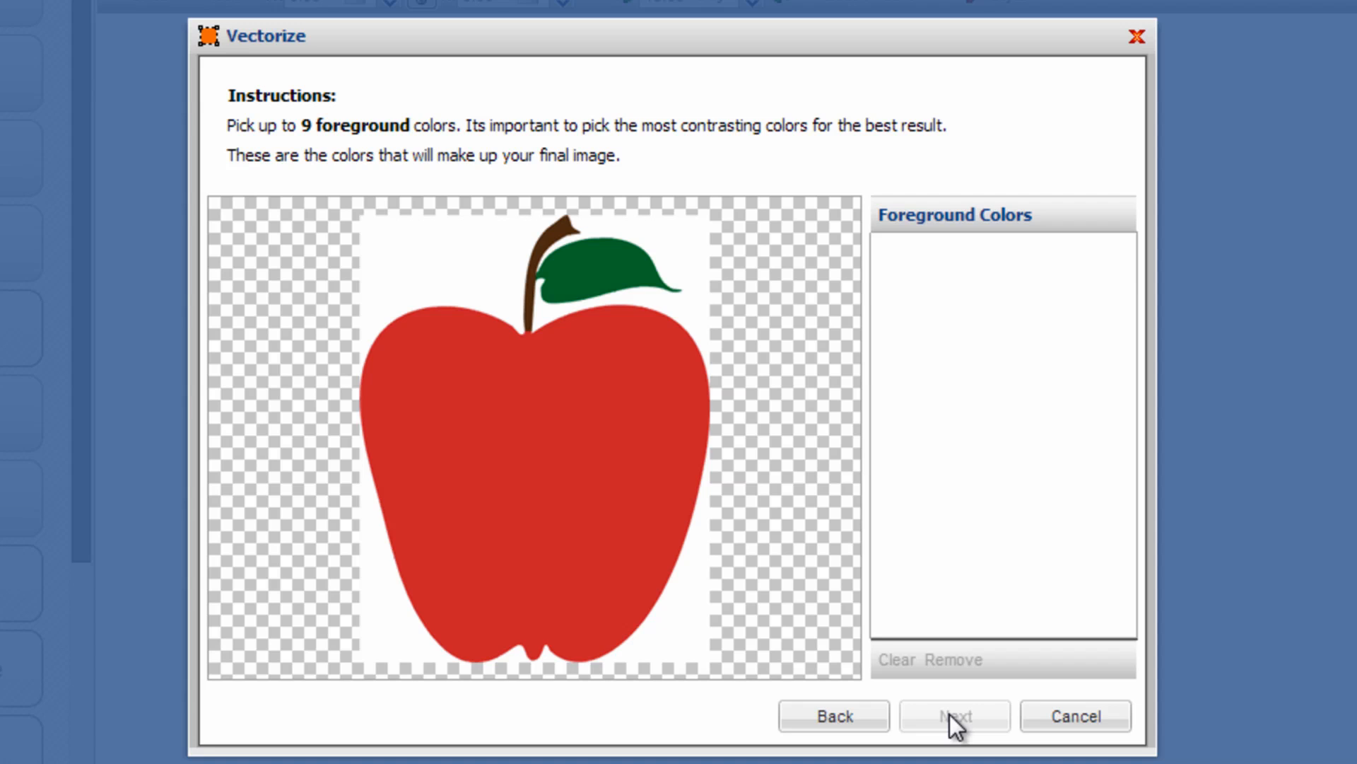
{"action": "mouse_move", "coordinate": [647, 413]}
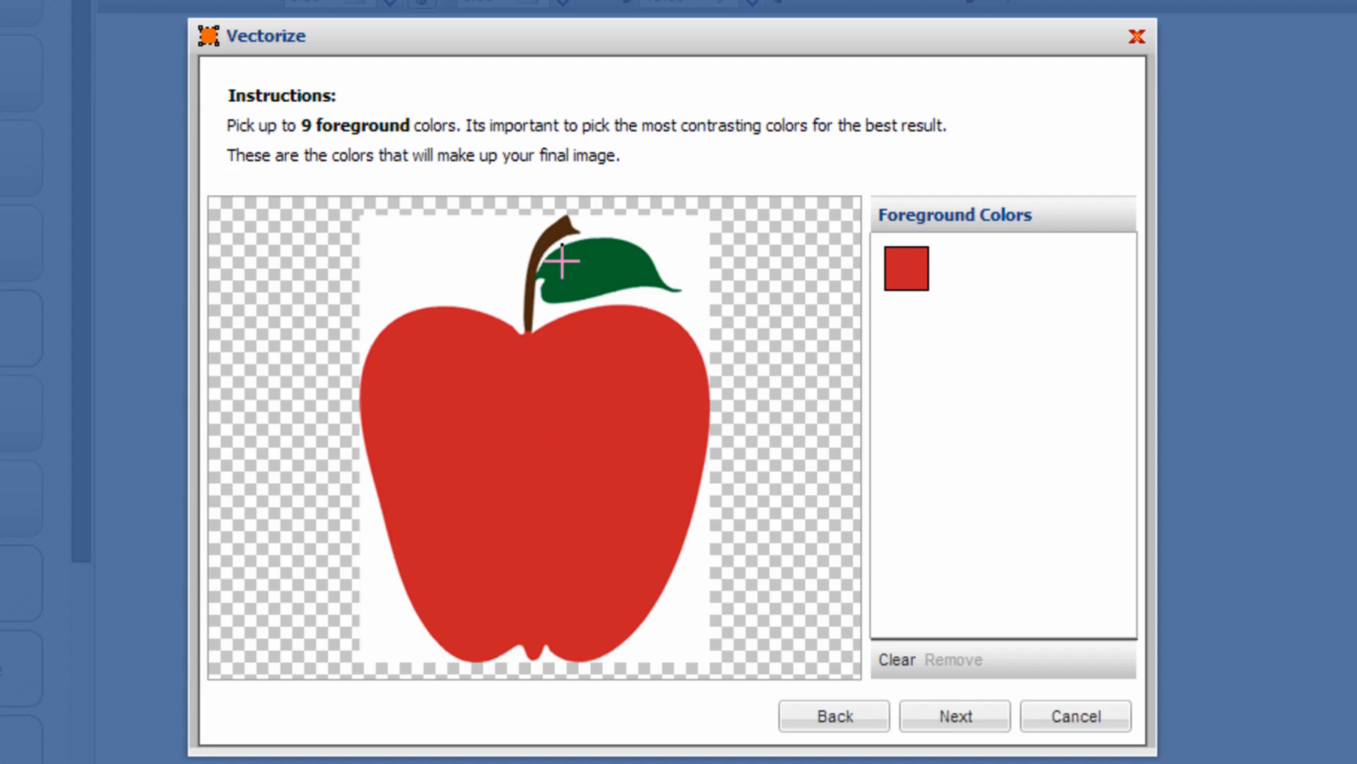
Step: Add the leaf's green and the stem's brown to the foreground colours
{"action": "left_click", "coordinate": [562, 245]}
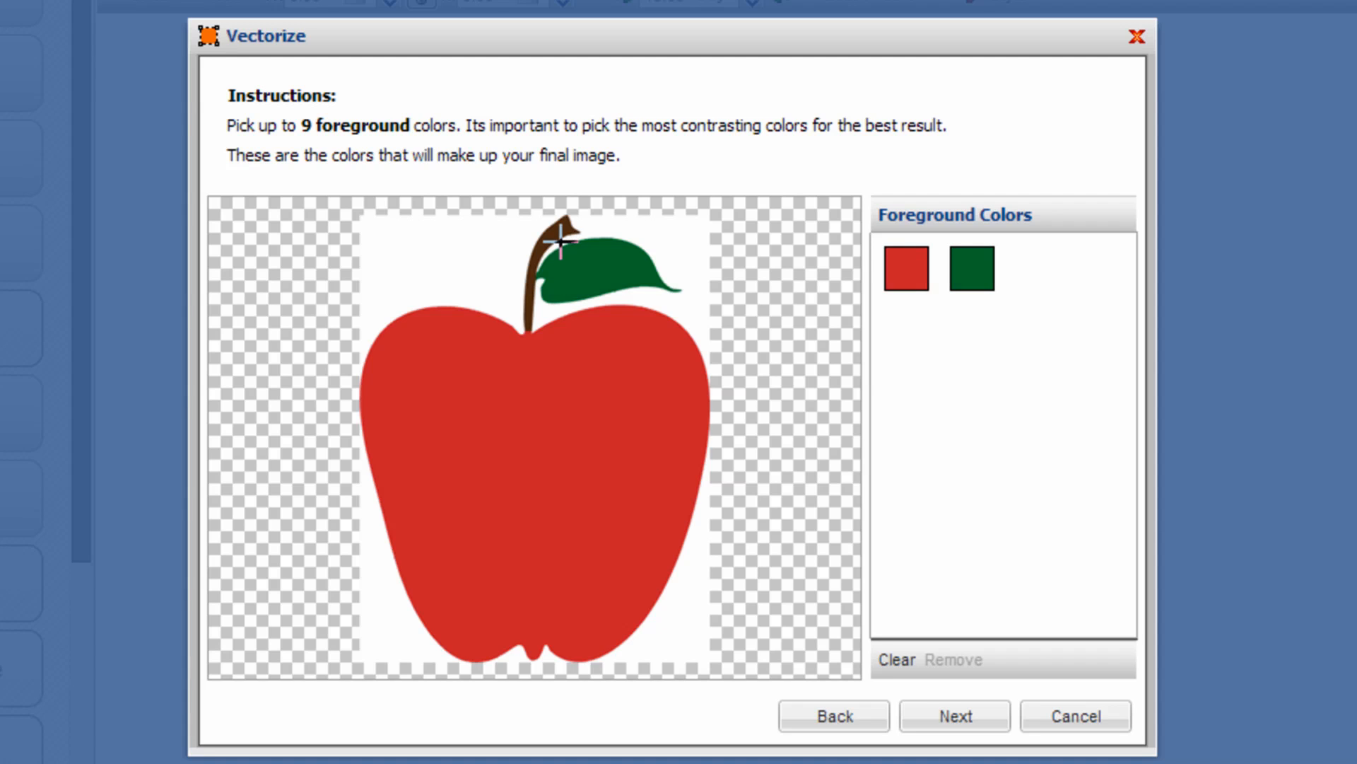
{"action": "left_click", "coordinate": [559, 240]}
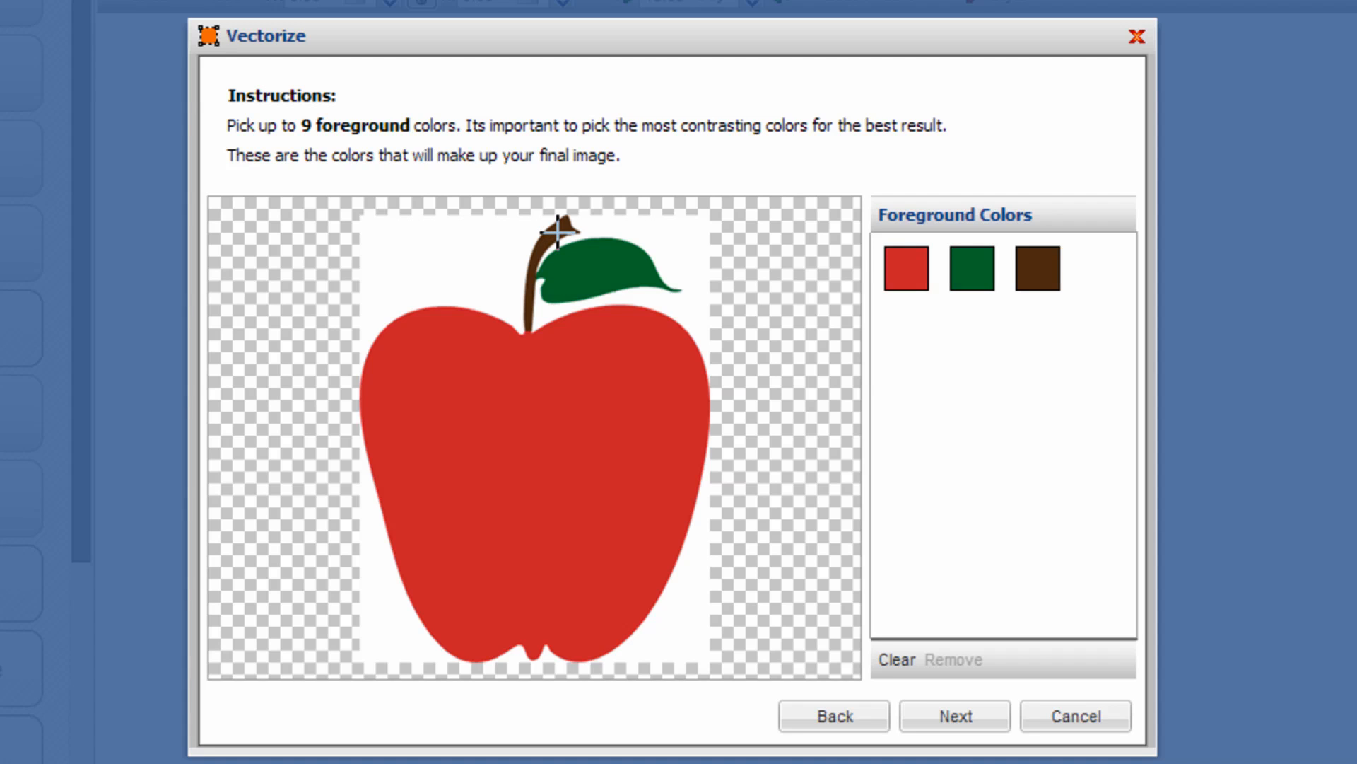
{"action": "mouse_move", "coordinate": [553, 430]}
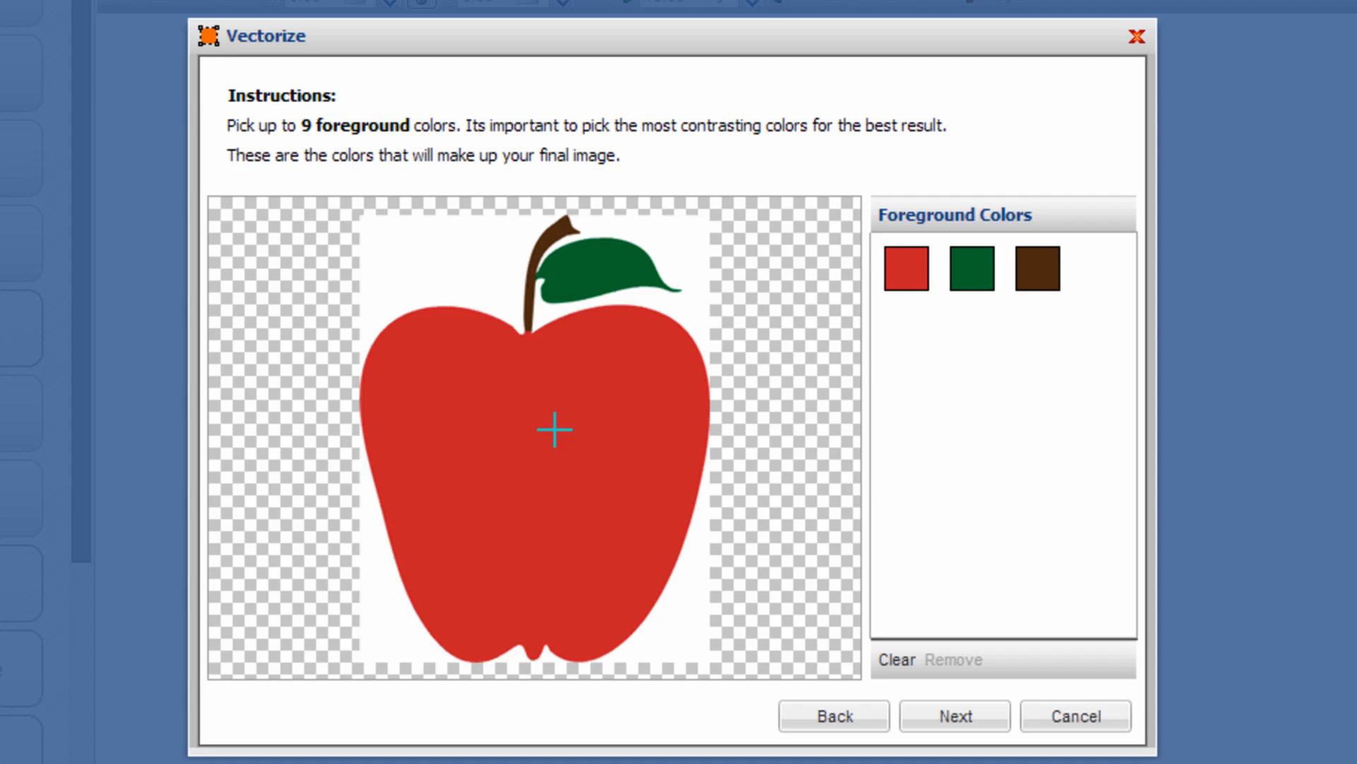
{"action": "mouse_move", "coordinate": [569, 464]}
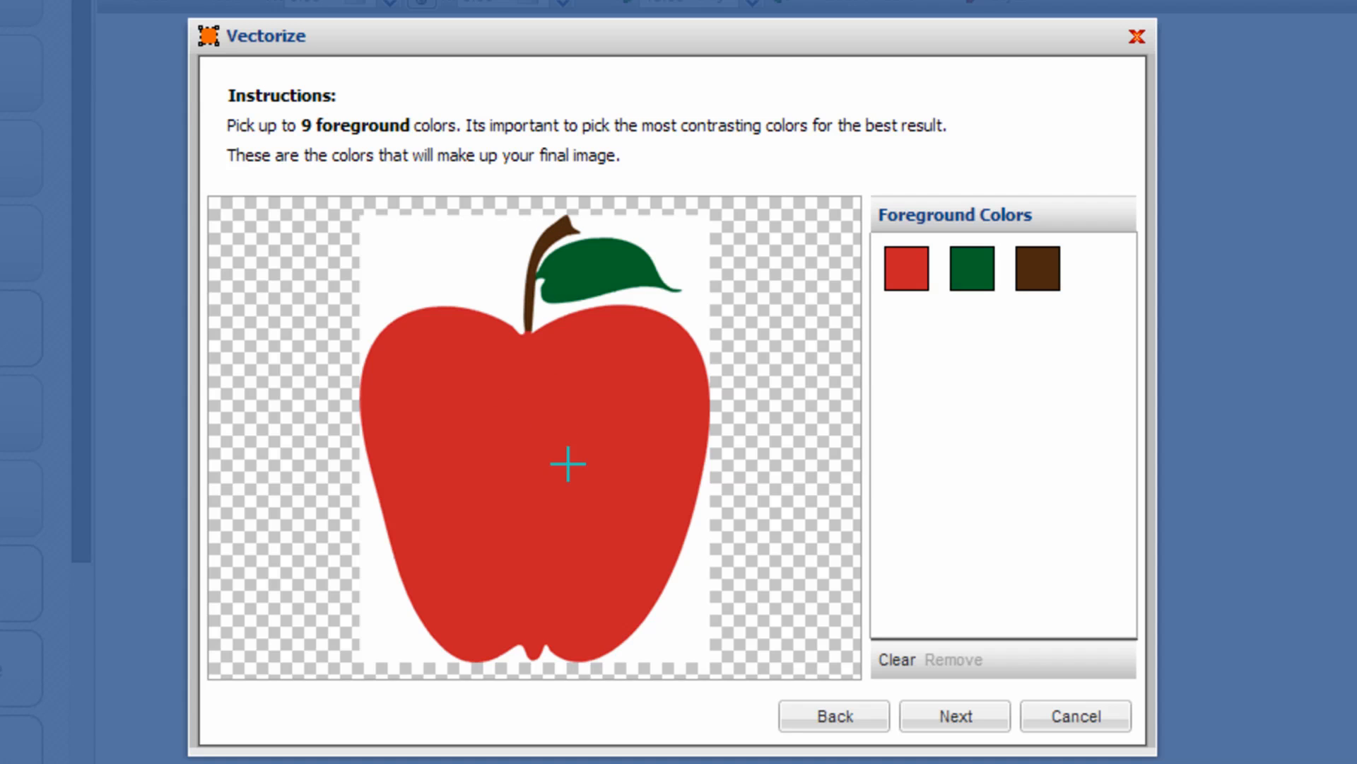
{"action": "mouse_move", "coordinate": [592, 458]}
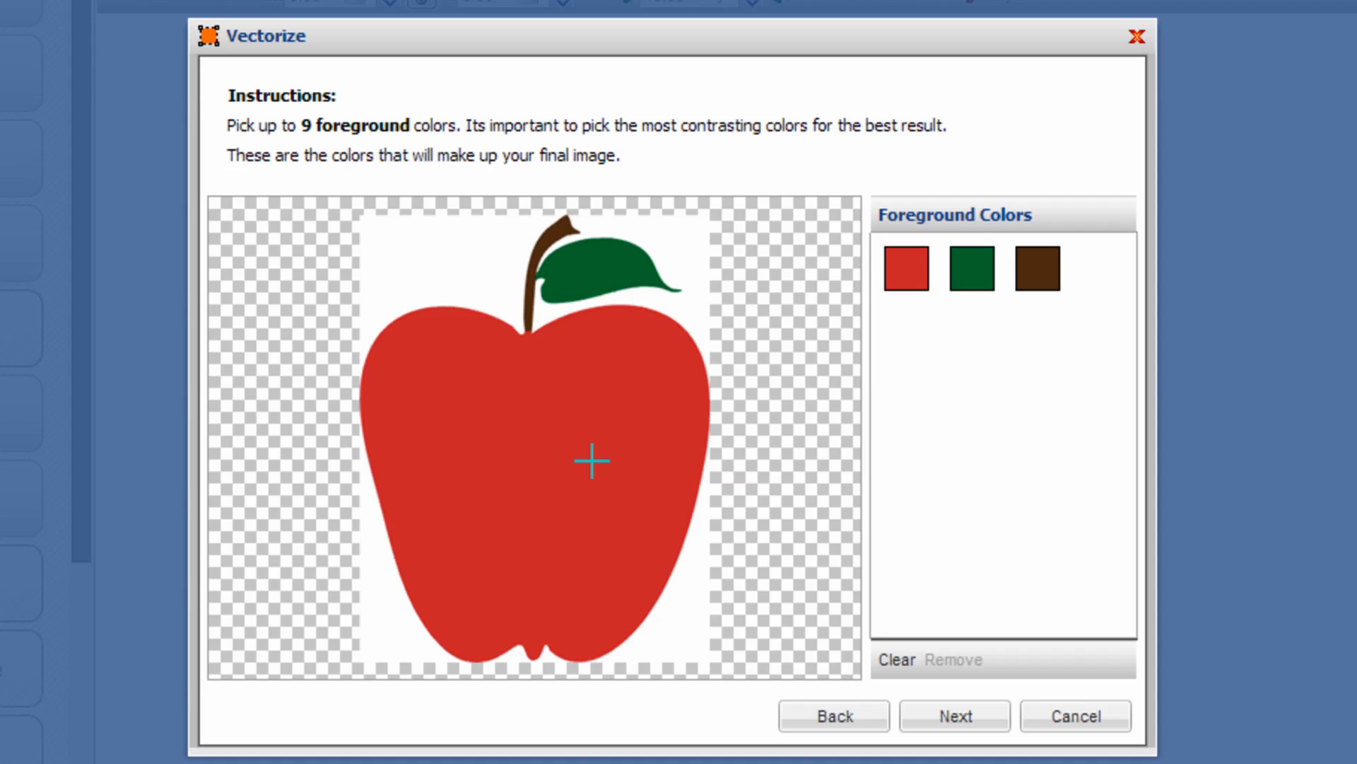
{"action": "mouse_move", "coordinate": [548, 327]}
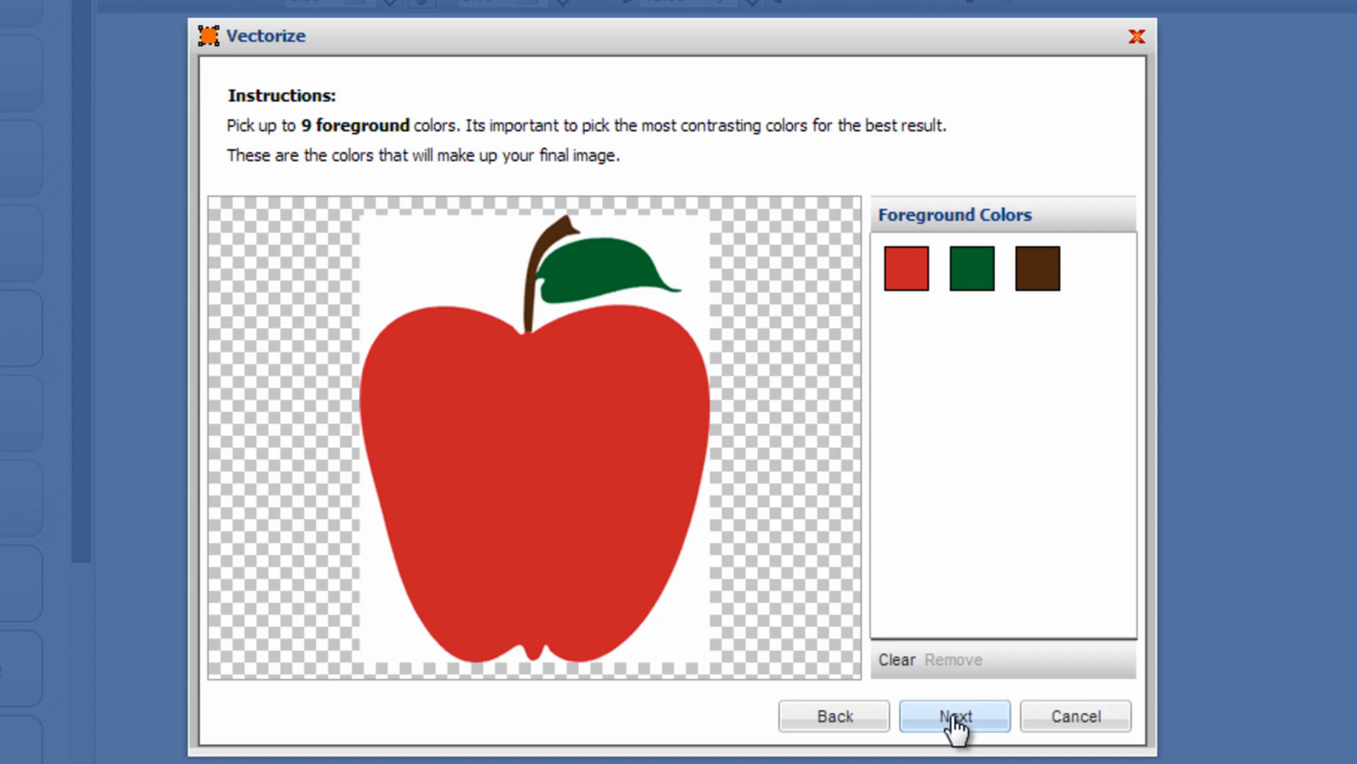
Step: Continue to the region resolution 7 and fit-to-curve 6 adjustment step
{"action": "left_click", "coordinate": [953, 715]}
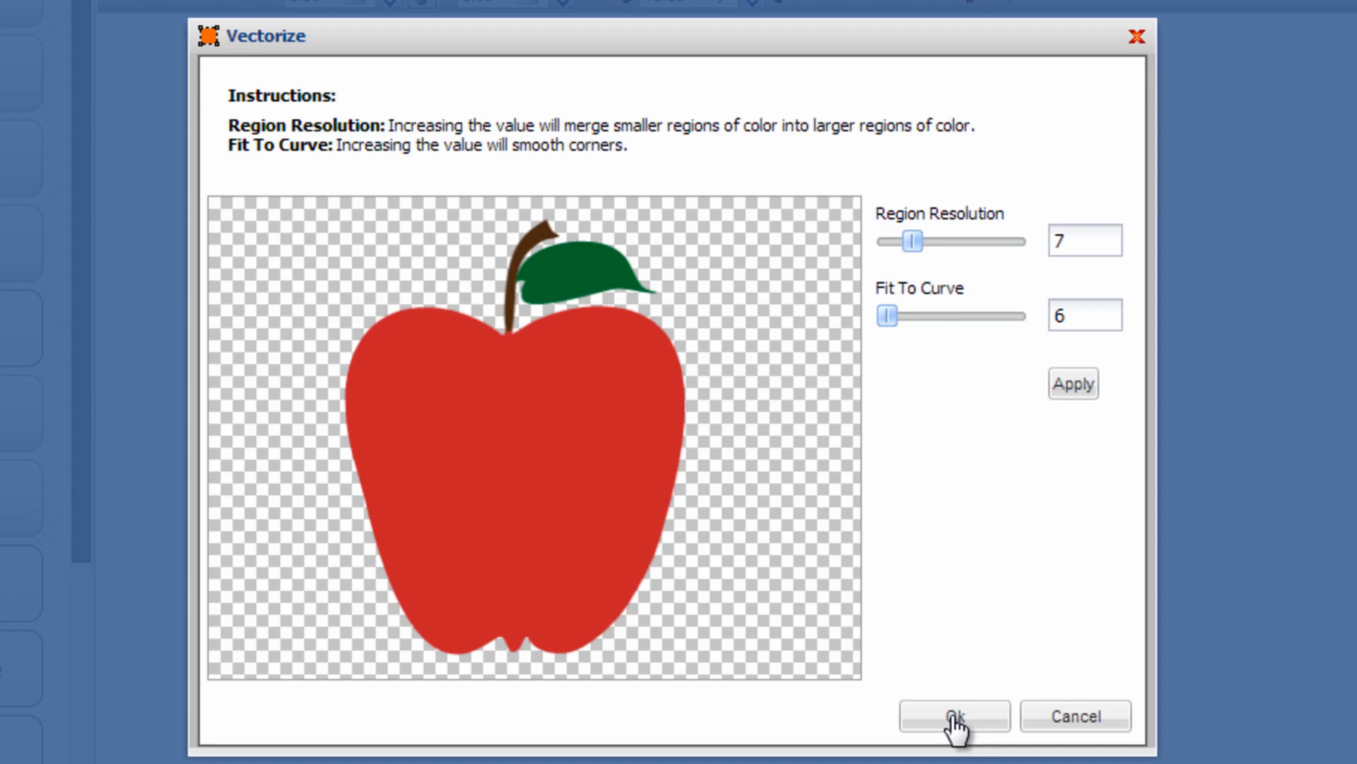
{"action": "mouse_move", "coordinate": [885, 418]}
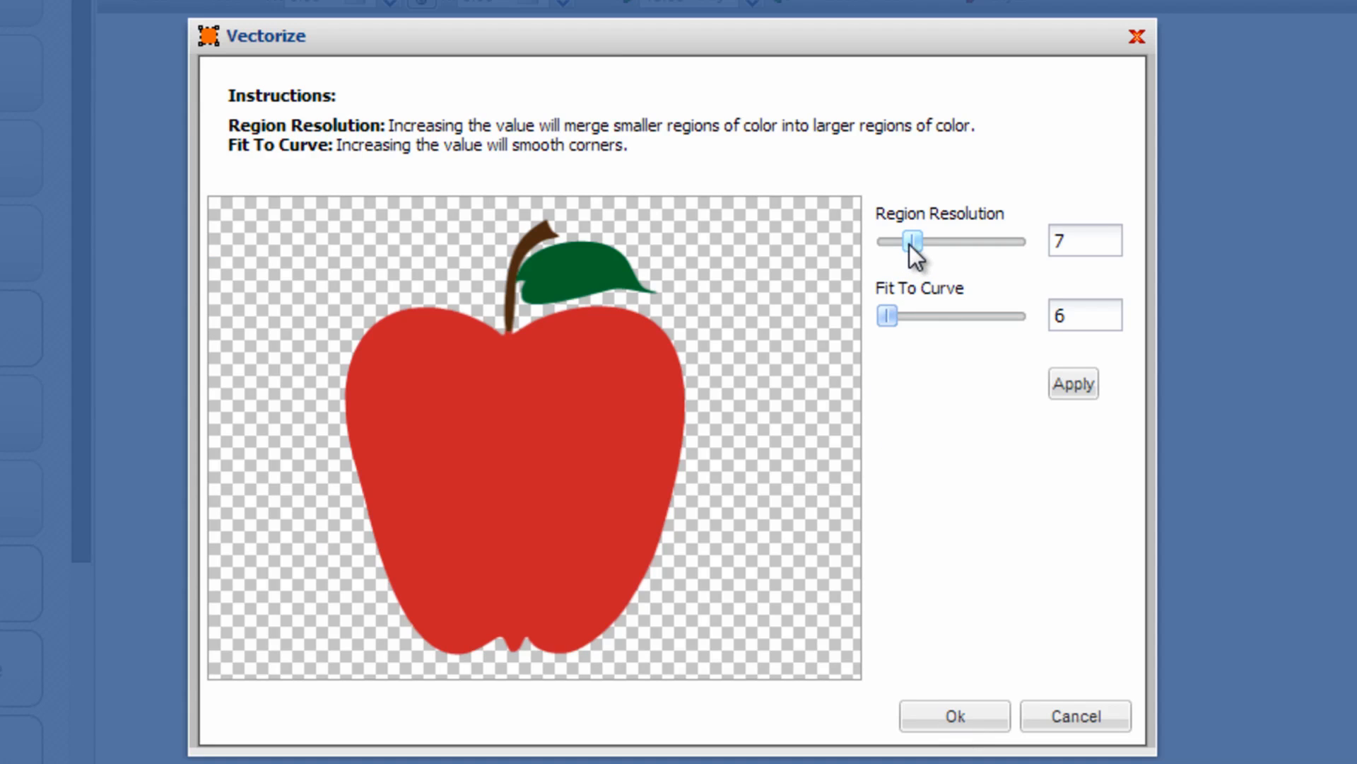
{"action": "mouse_move", "coordinate": [901, 318]}
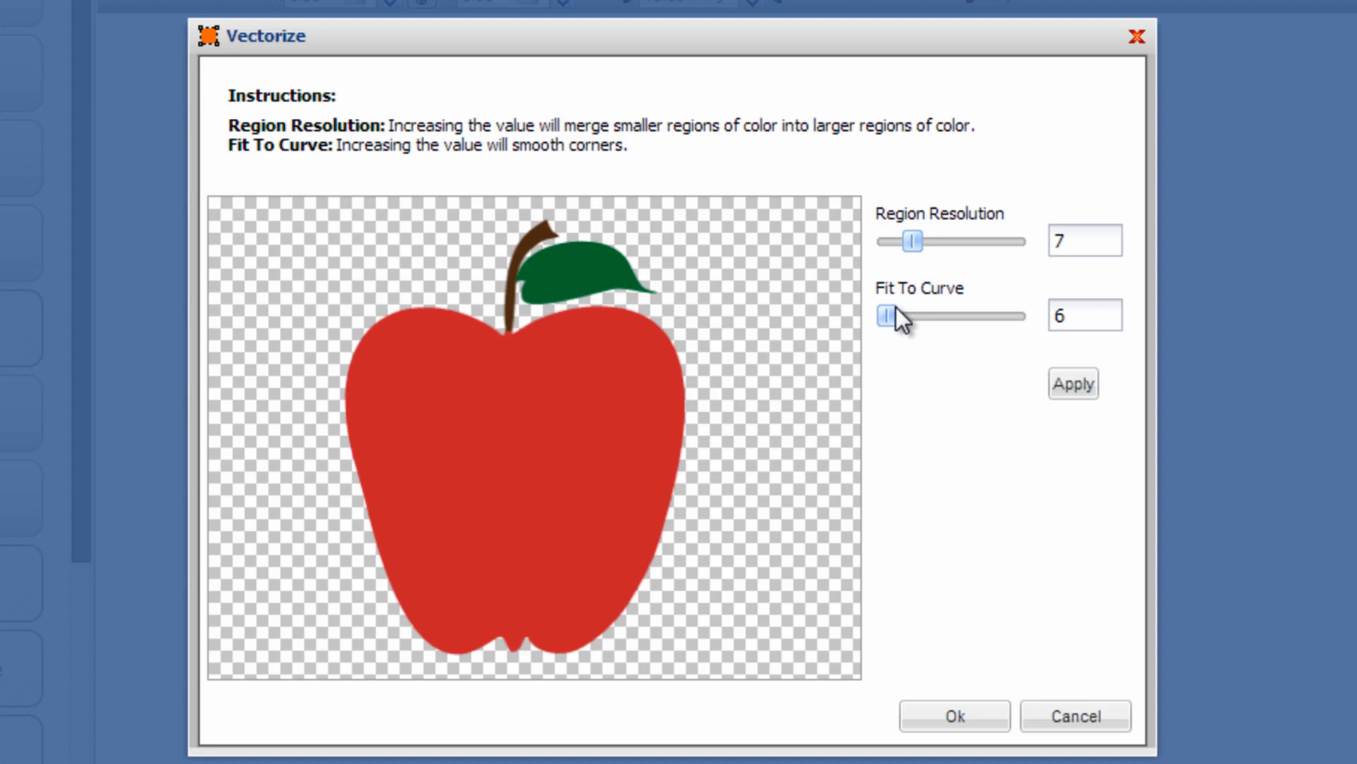
{"action": "mouse_move", "coordinate": [888, 318]}
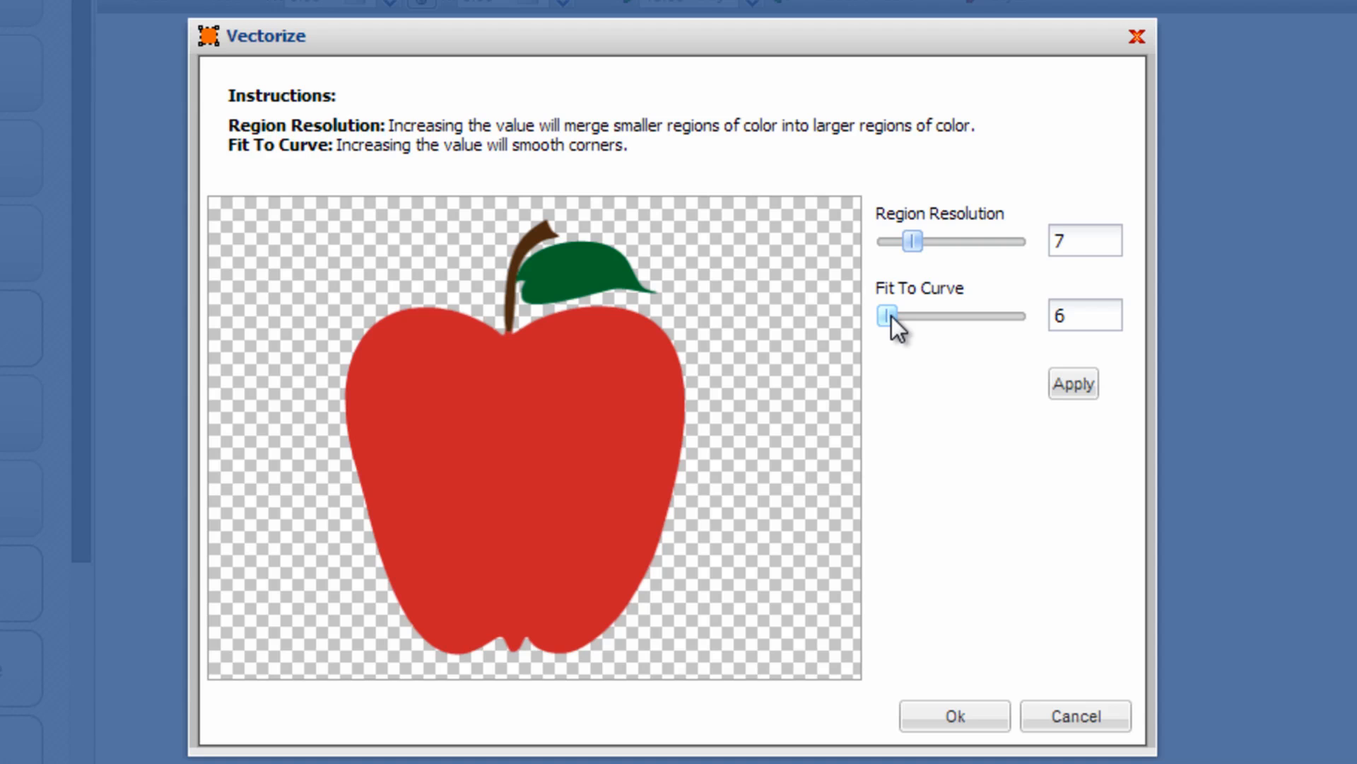
{"action": "mouse_move", "coordinate": [915, 240]}
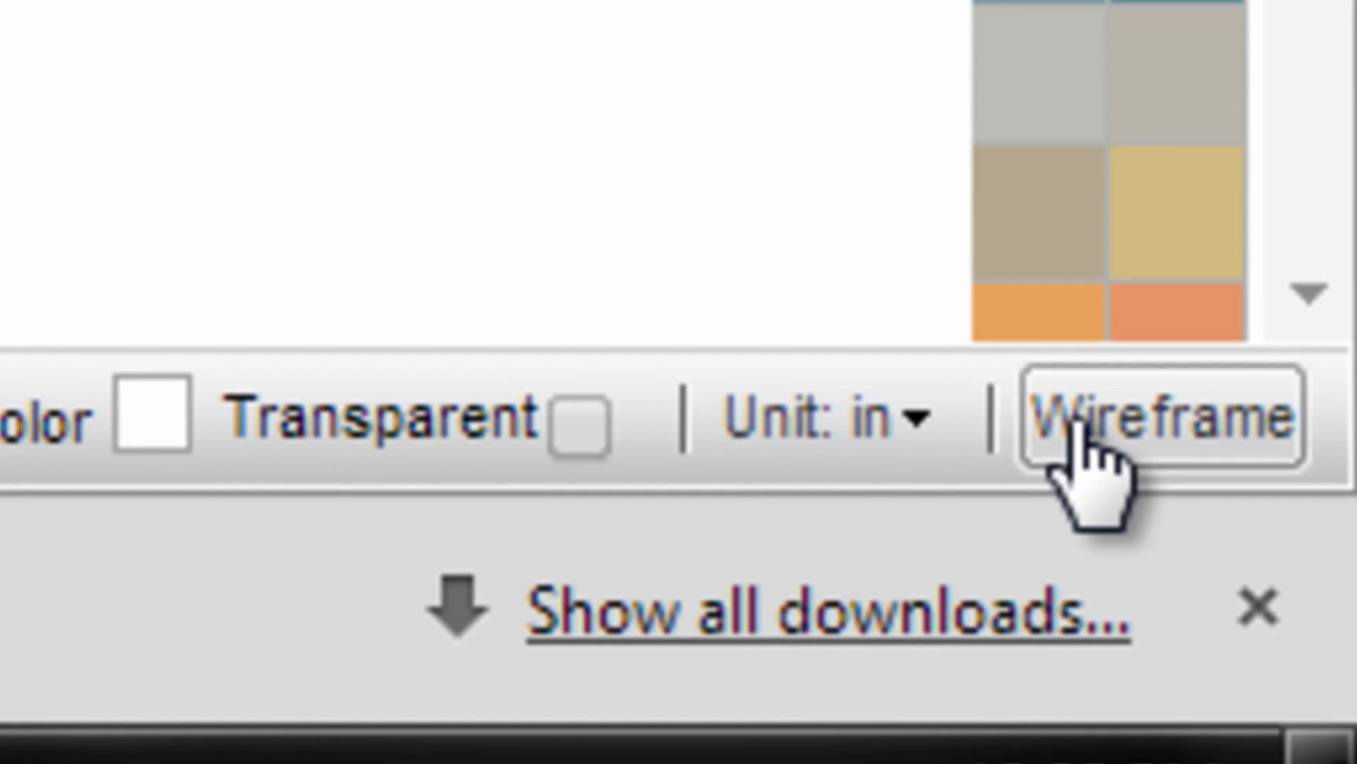
Step: Switch the vectorized apple to wireframe outline display
{"action": "left_click", "coordinate": [1164, 421]}
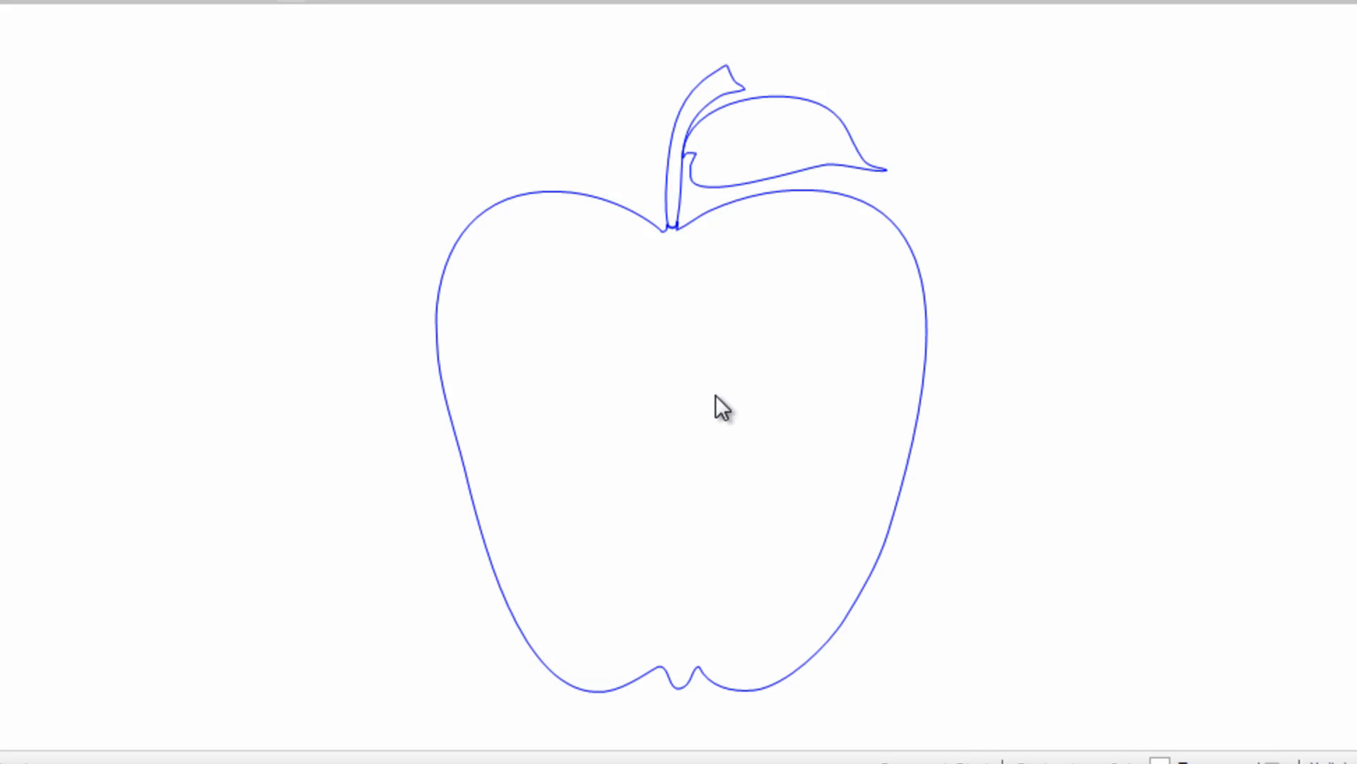